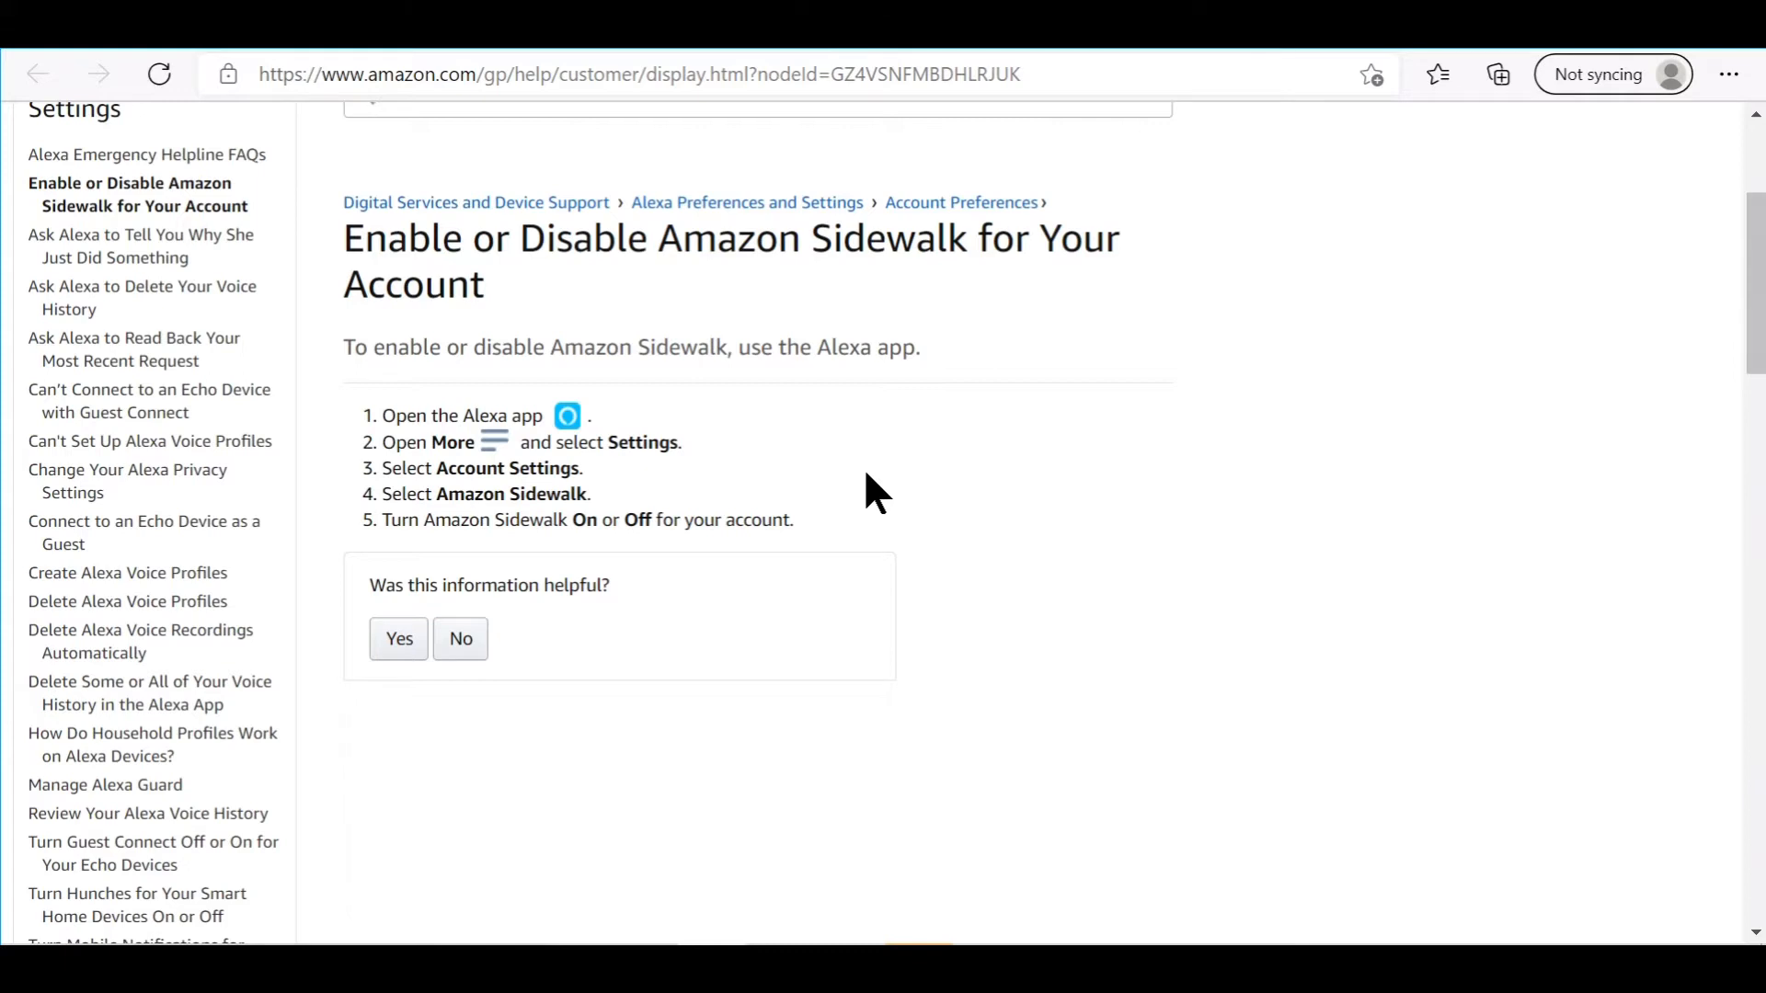
{"action": "mouse_move", "coordinate": [524, 185]}
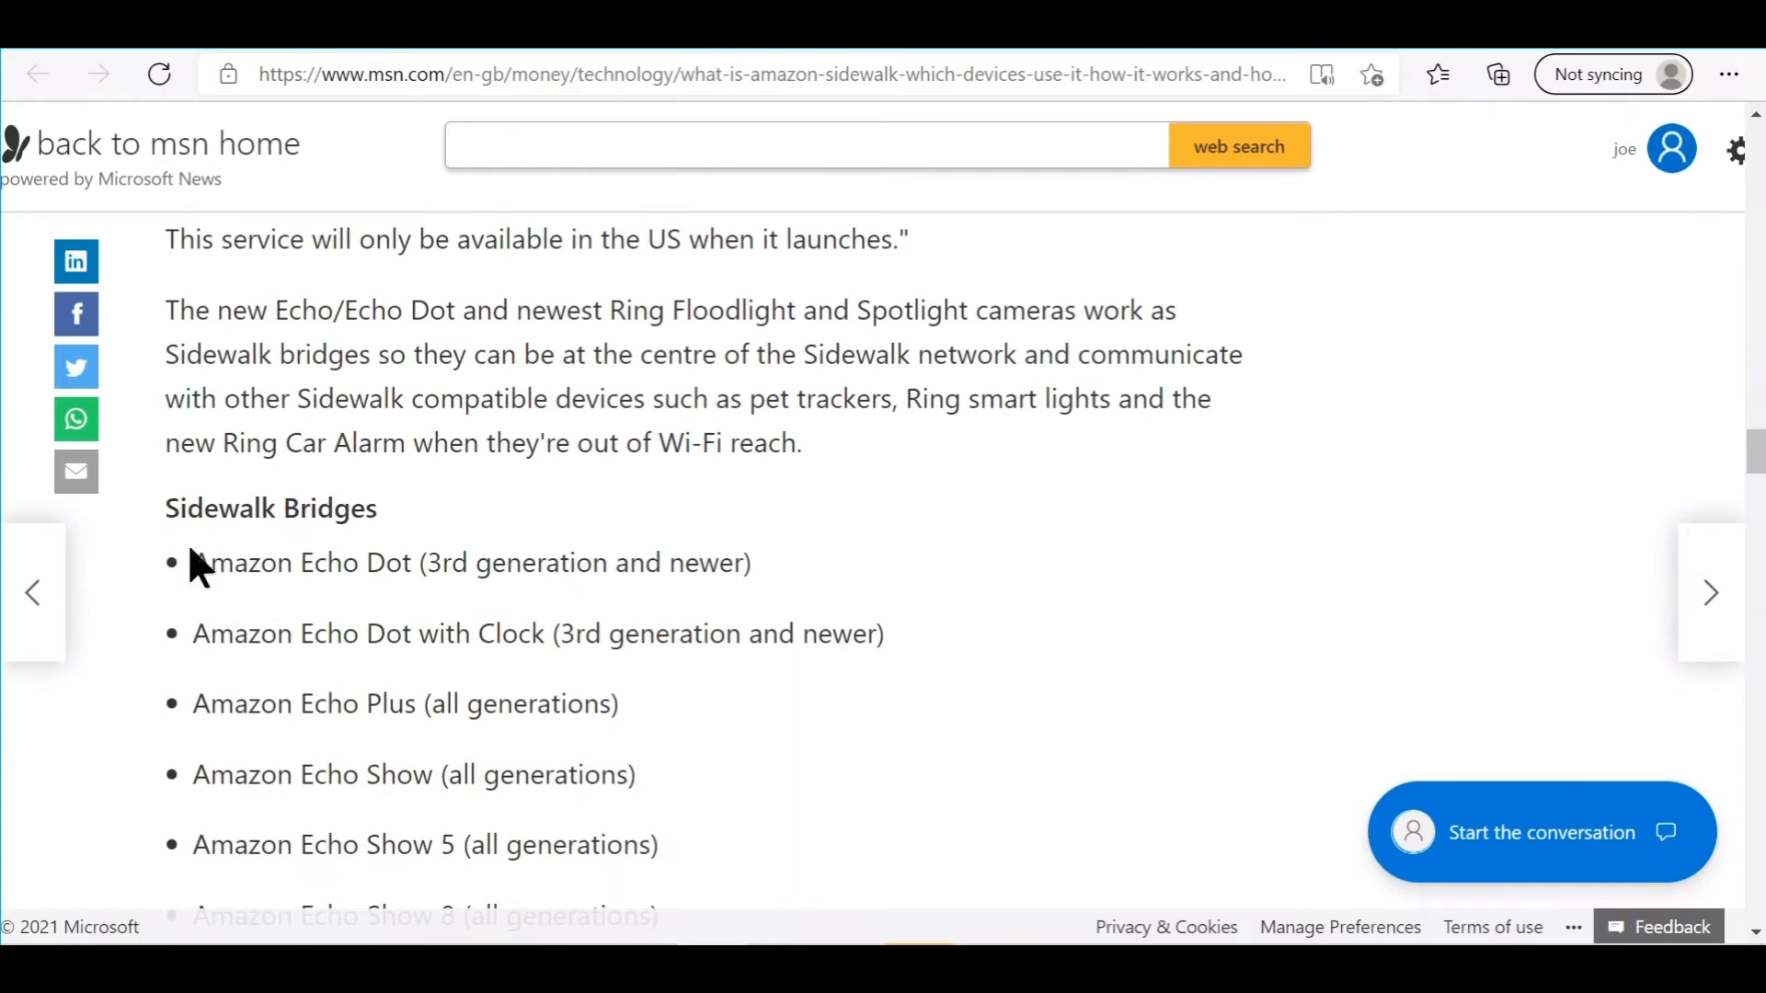
{"action": "mouse_move", "coordinate": [313, 558]}
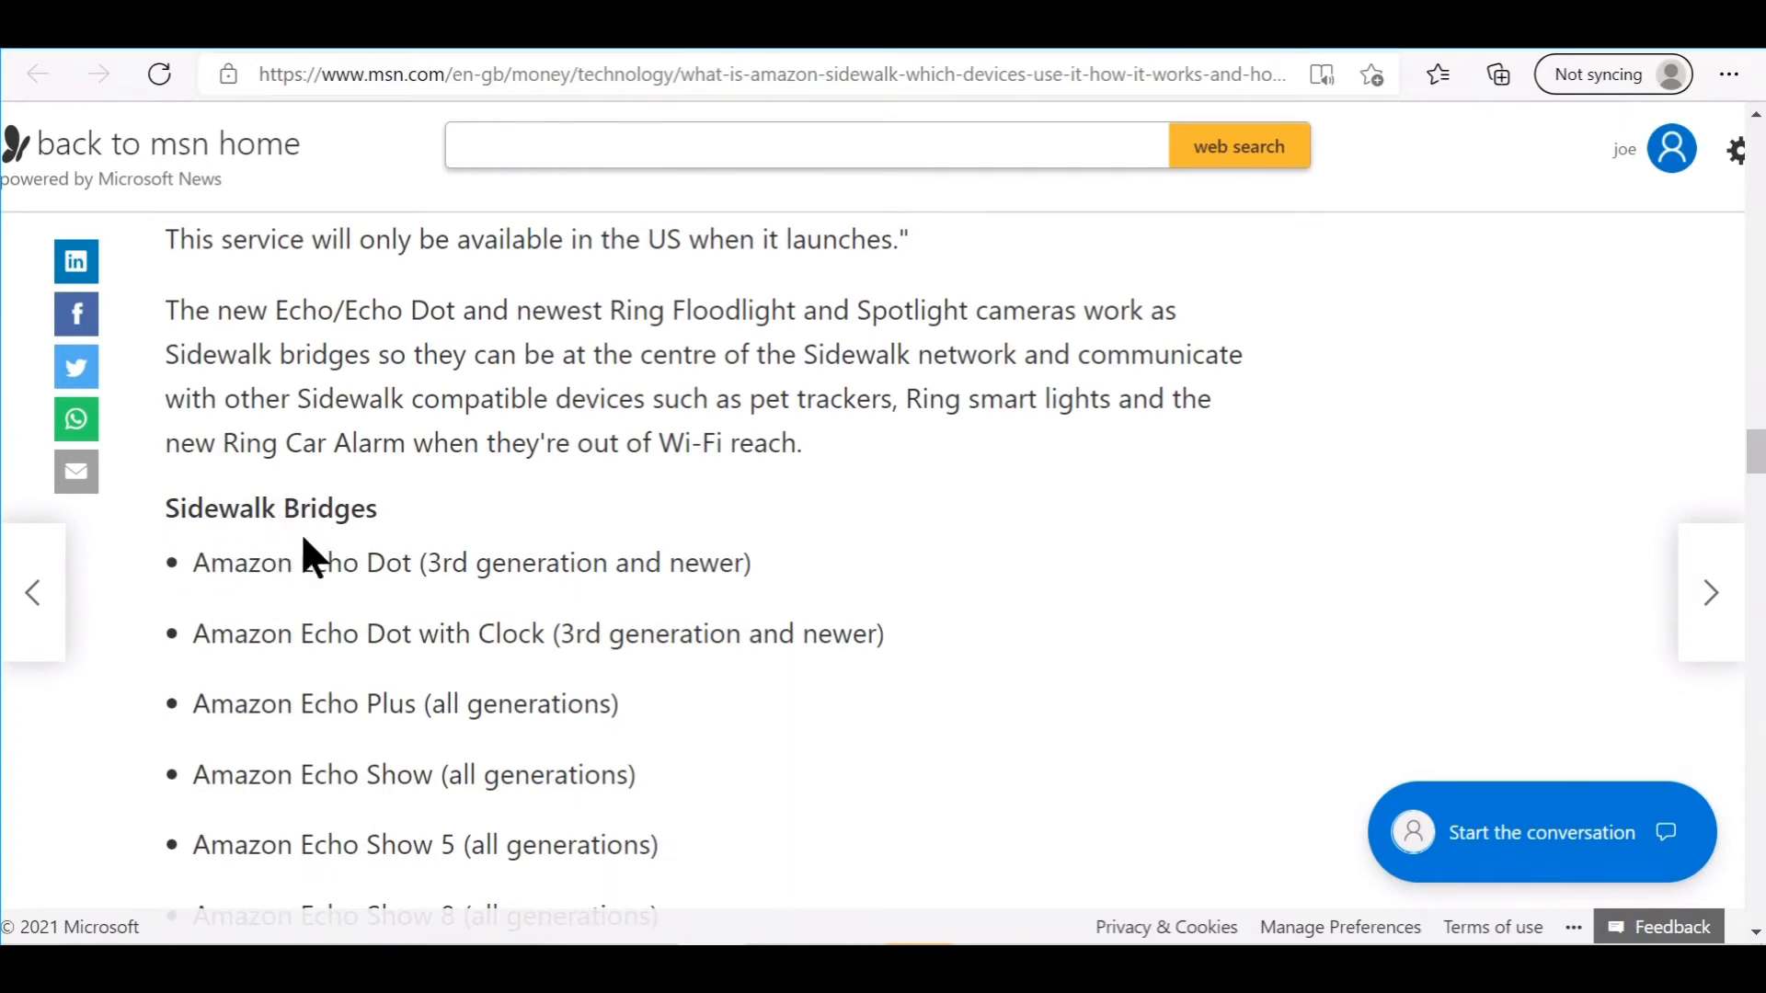
{"action": "mouse_move", "coordinate": [308, 557]}
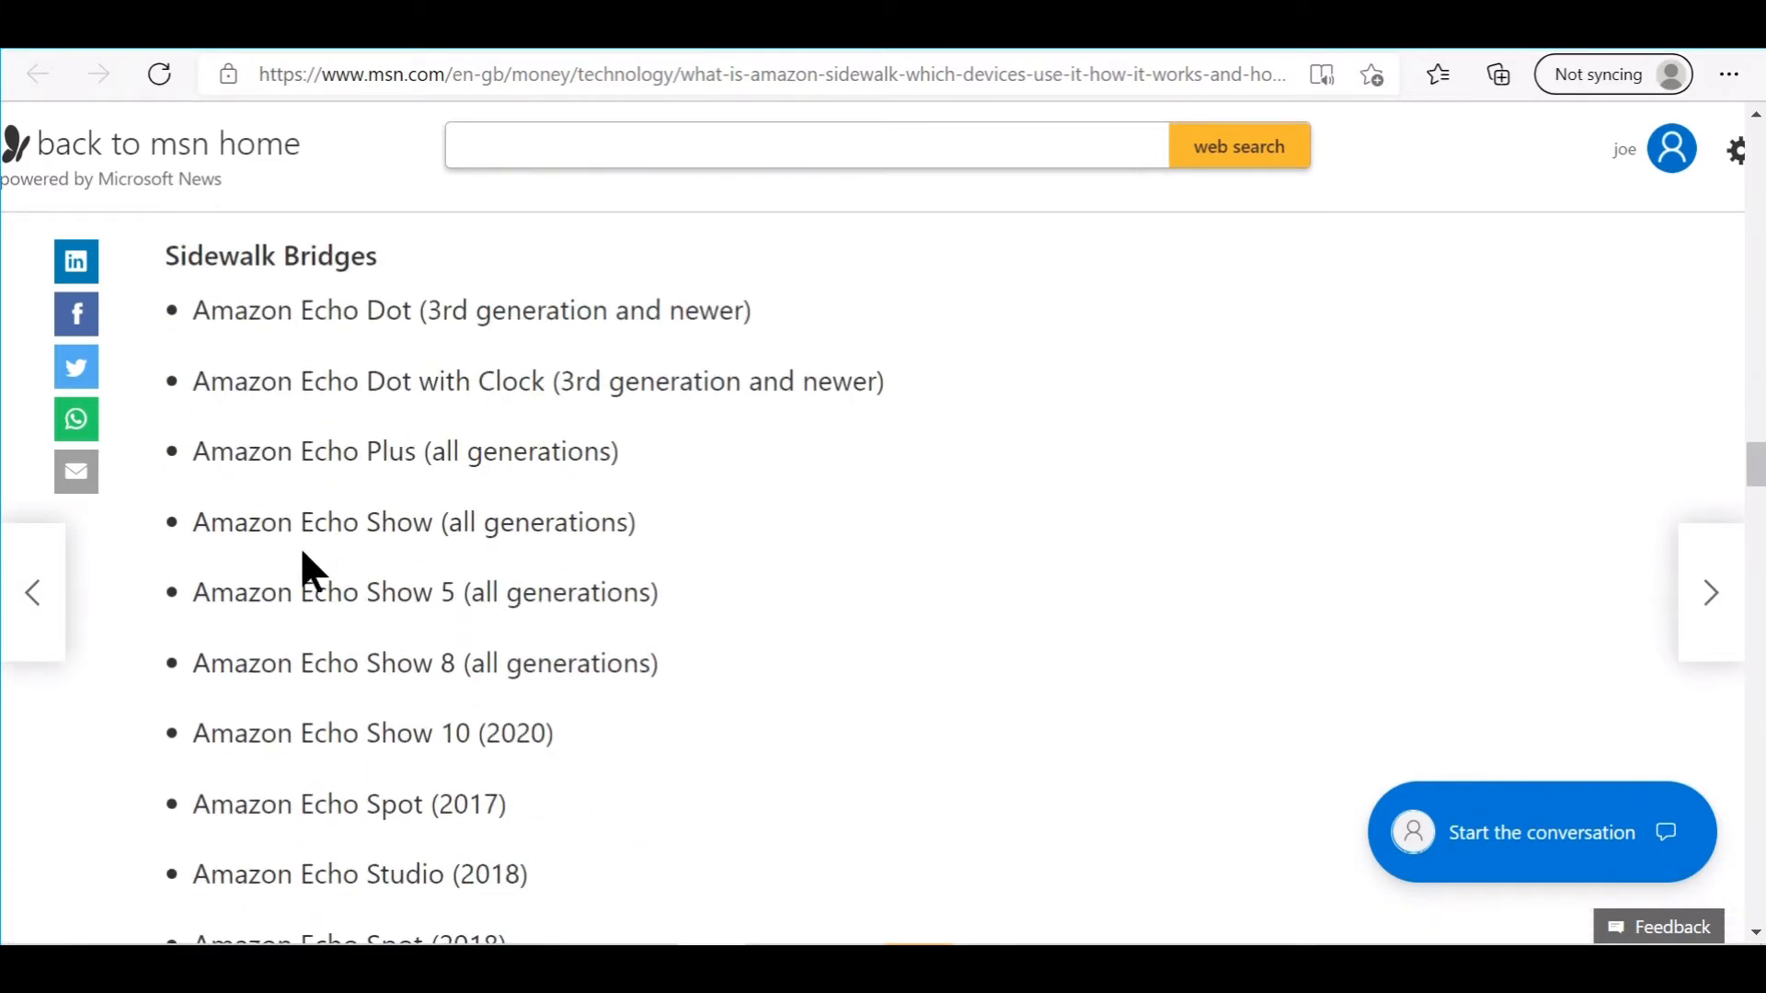
Scroll the MSN article through the Sidewalk Bridges list down to the Sidewalk devices section.
{"action": "scroll", "scroll_direction": "down", "scroll_amount": 3}
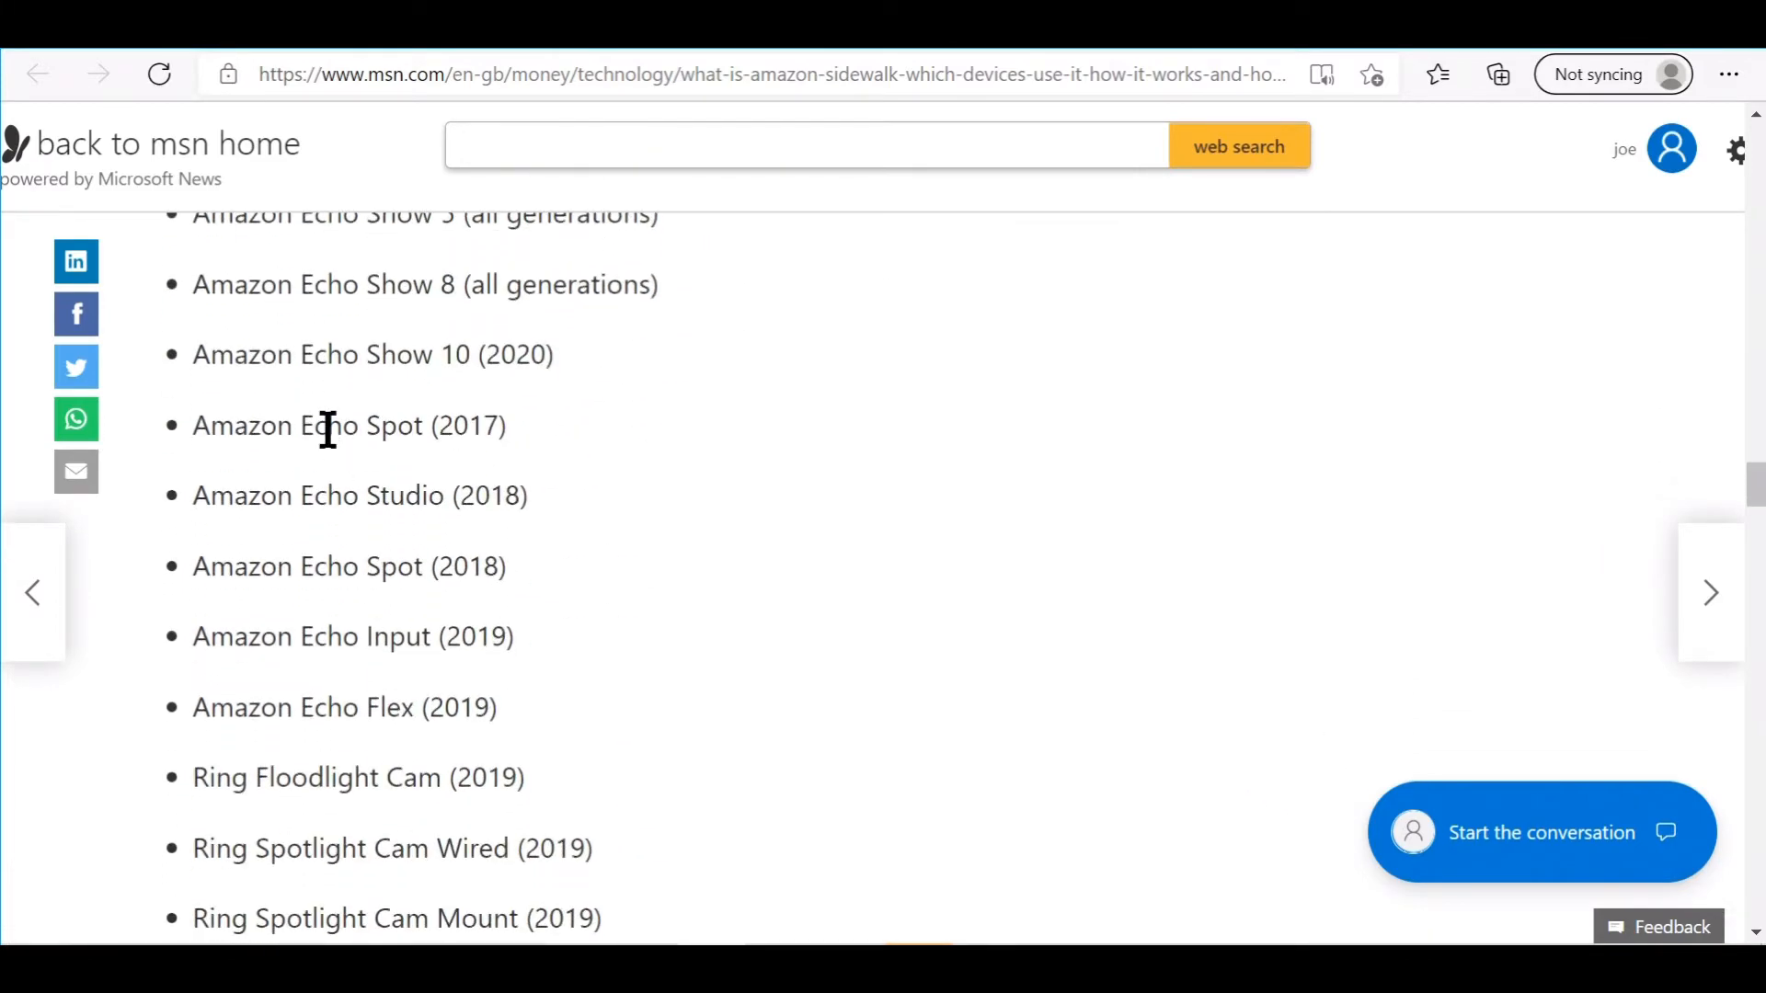
{"action": "scroll", "scroll_direction": "down", "scroll_amount": 3}
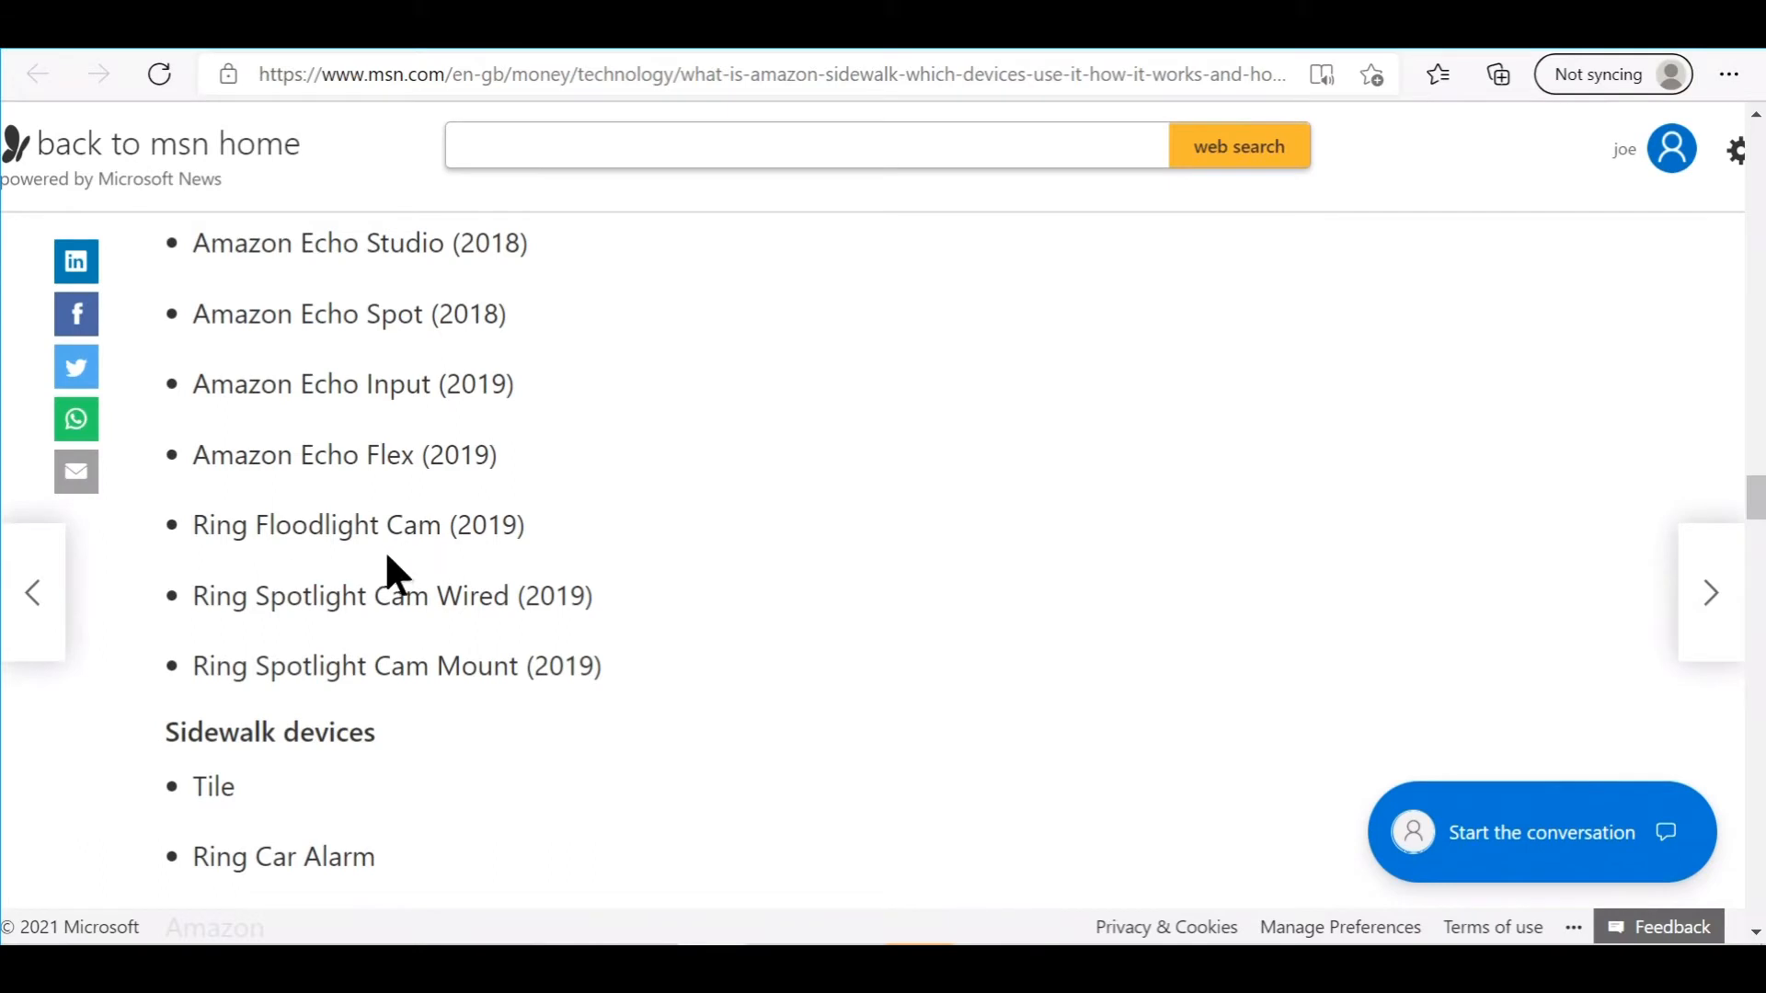
{"action": "mouse_move", "coordinate": [169, 726]}
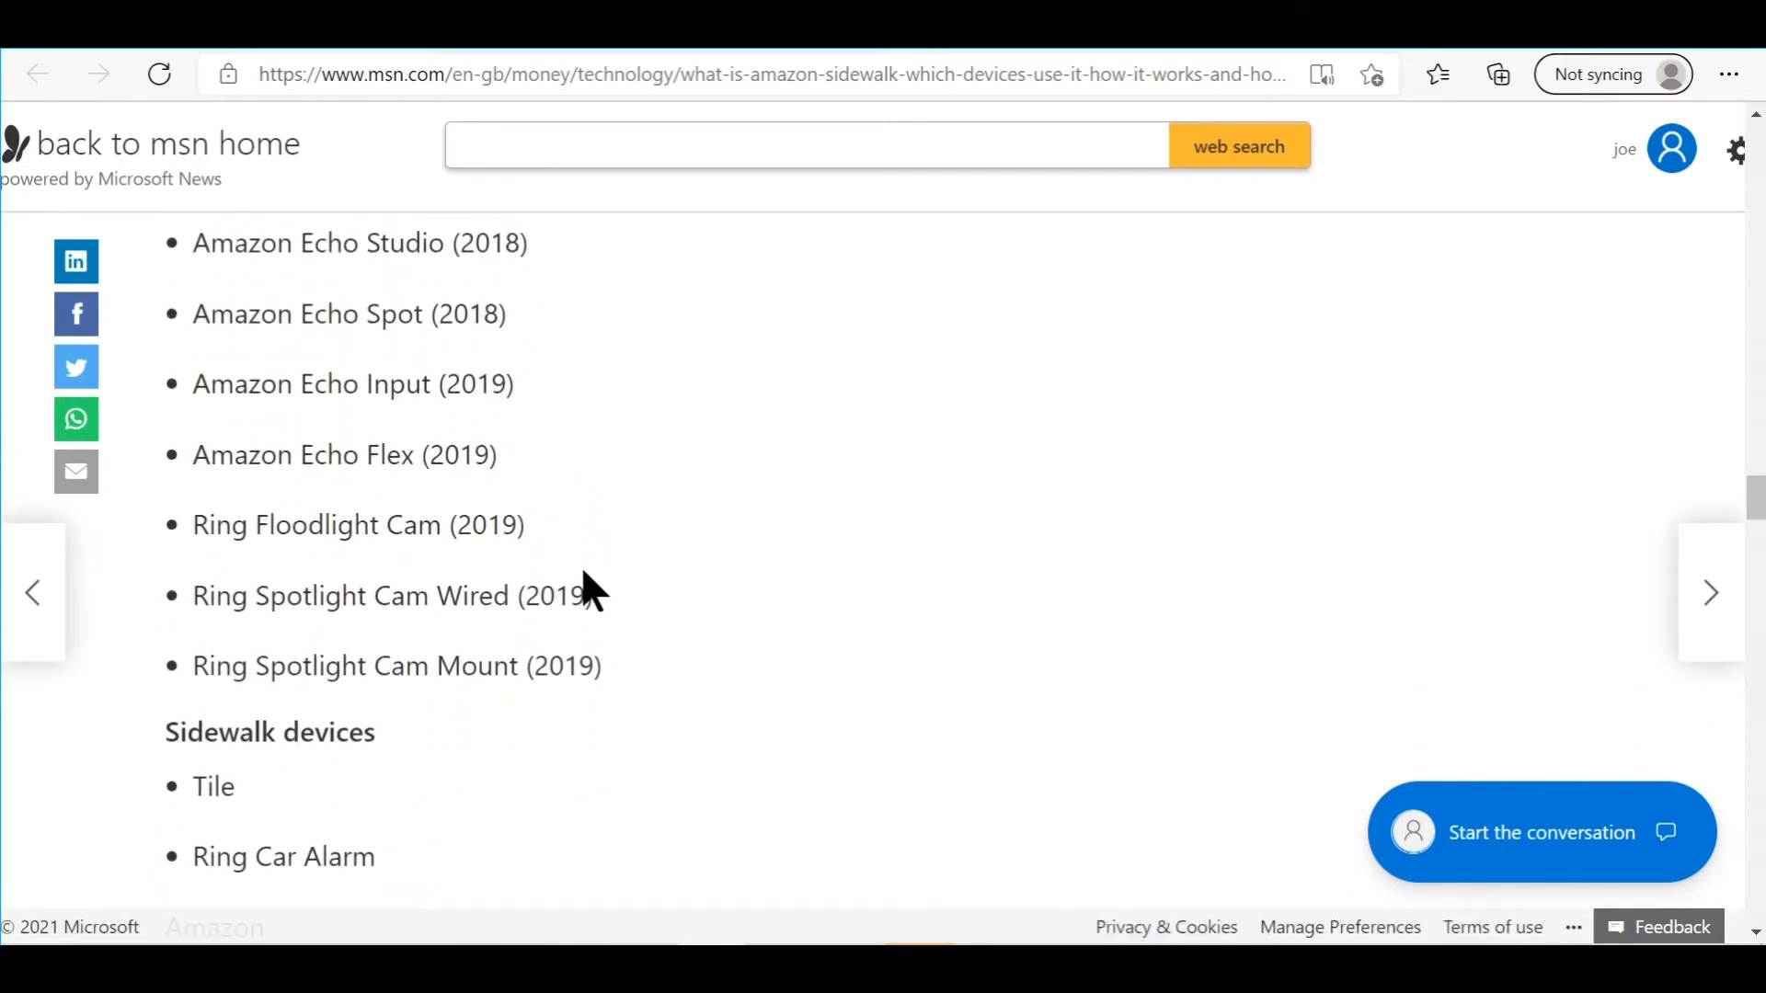
{"action": "mouse_move", "coordinate": [609, 605]}
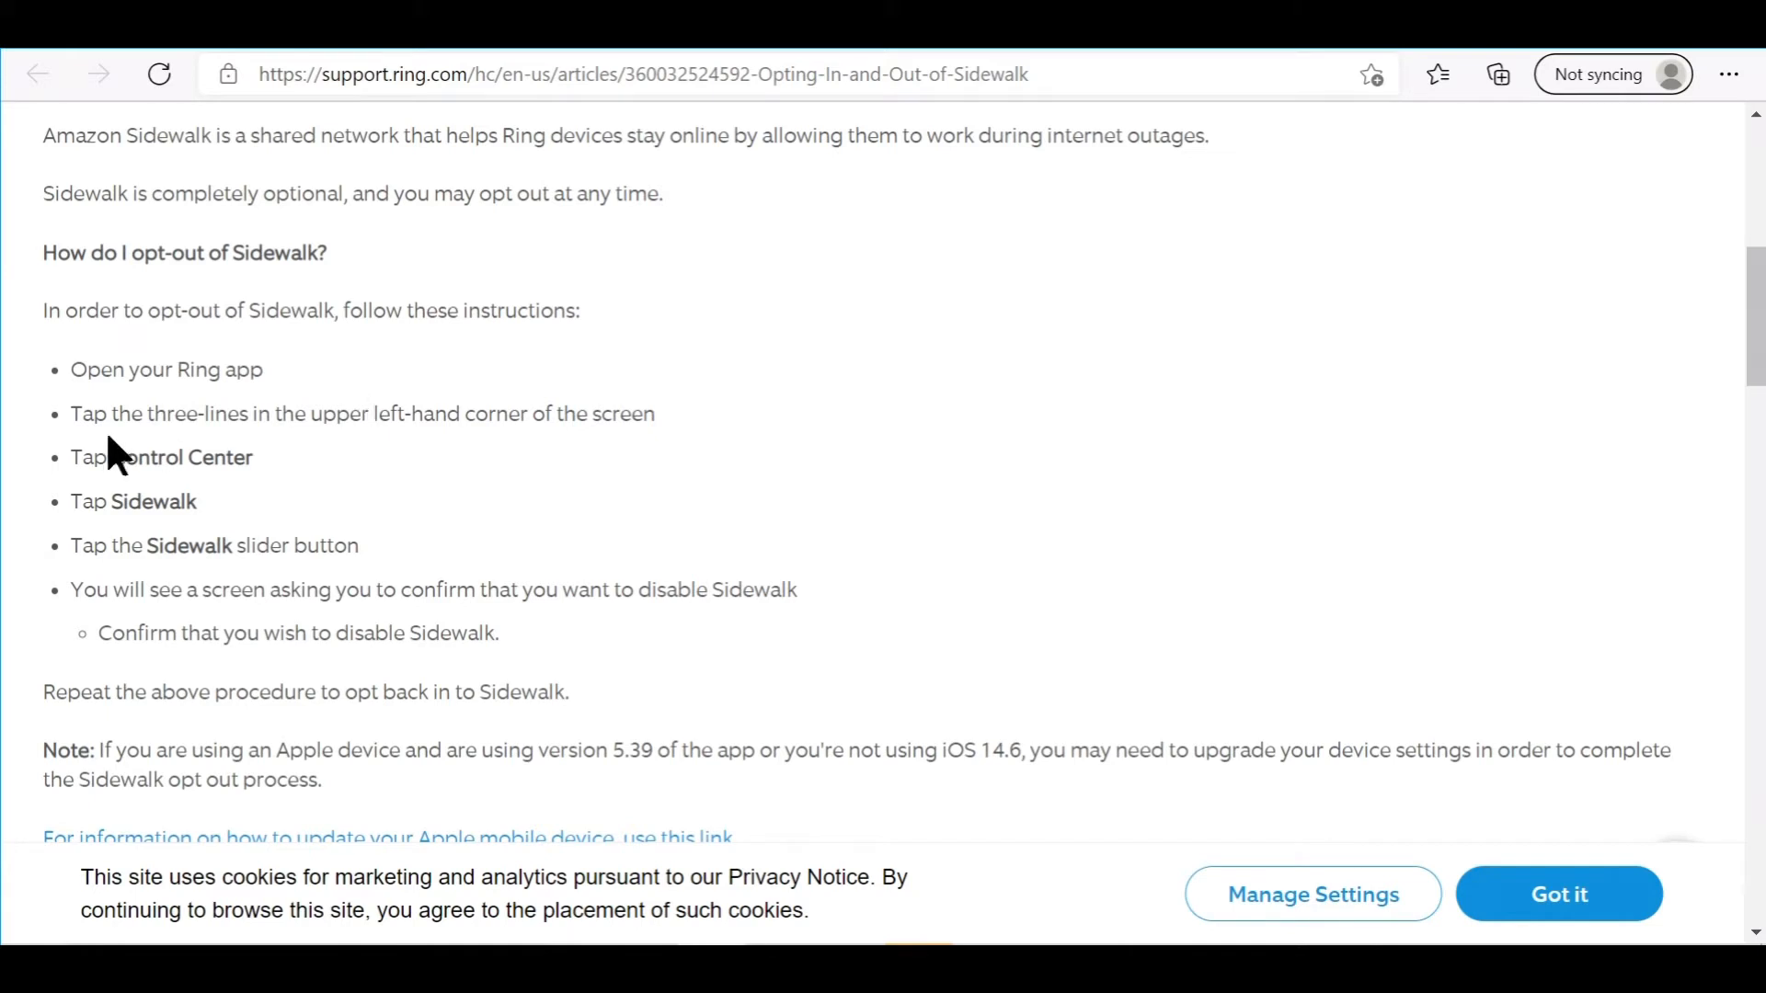
{"action": "mouse_move", "coordinate": [63, 403]}
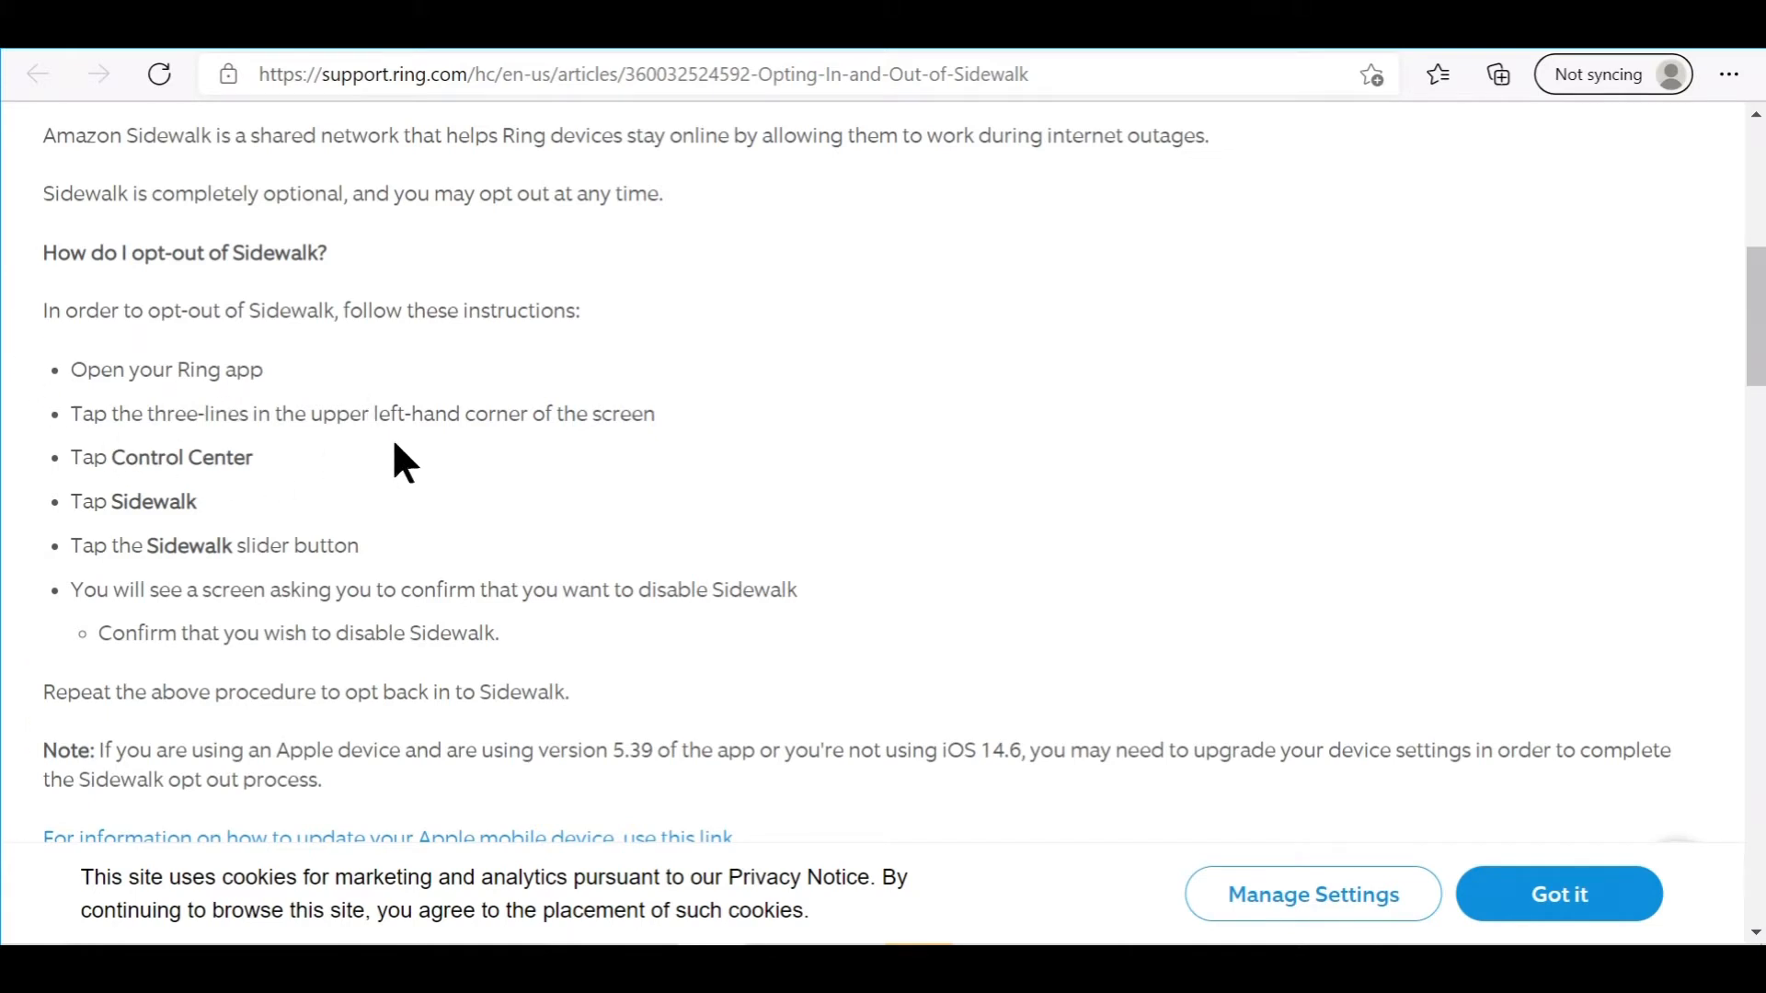
{"action": "mouse_move", "coordinate": [224, 531]}
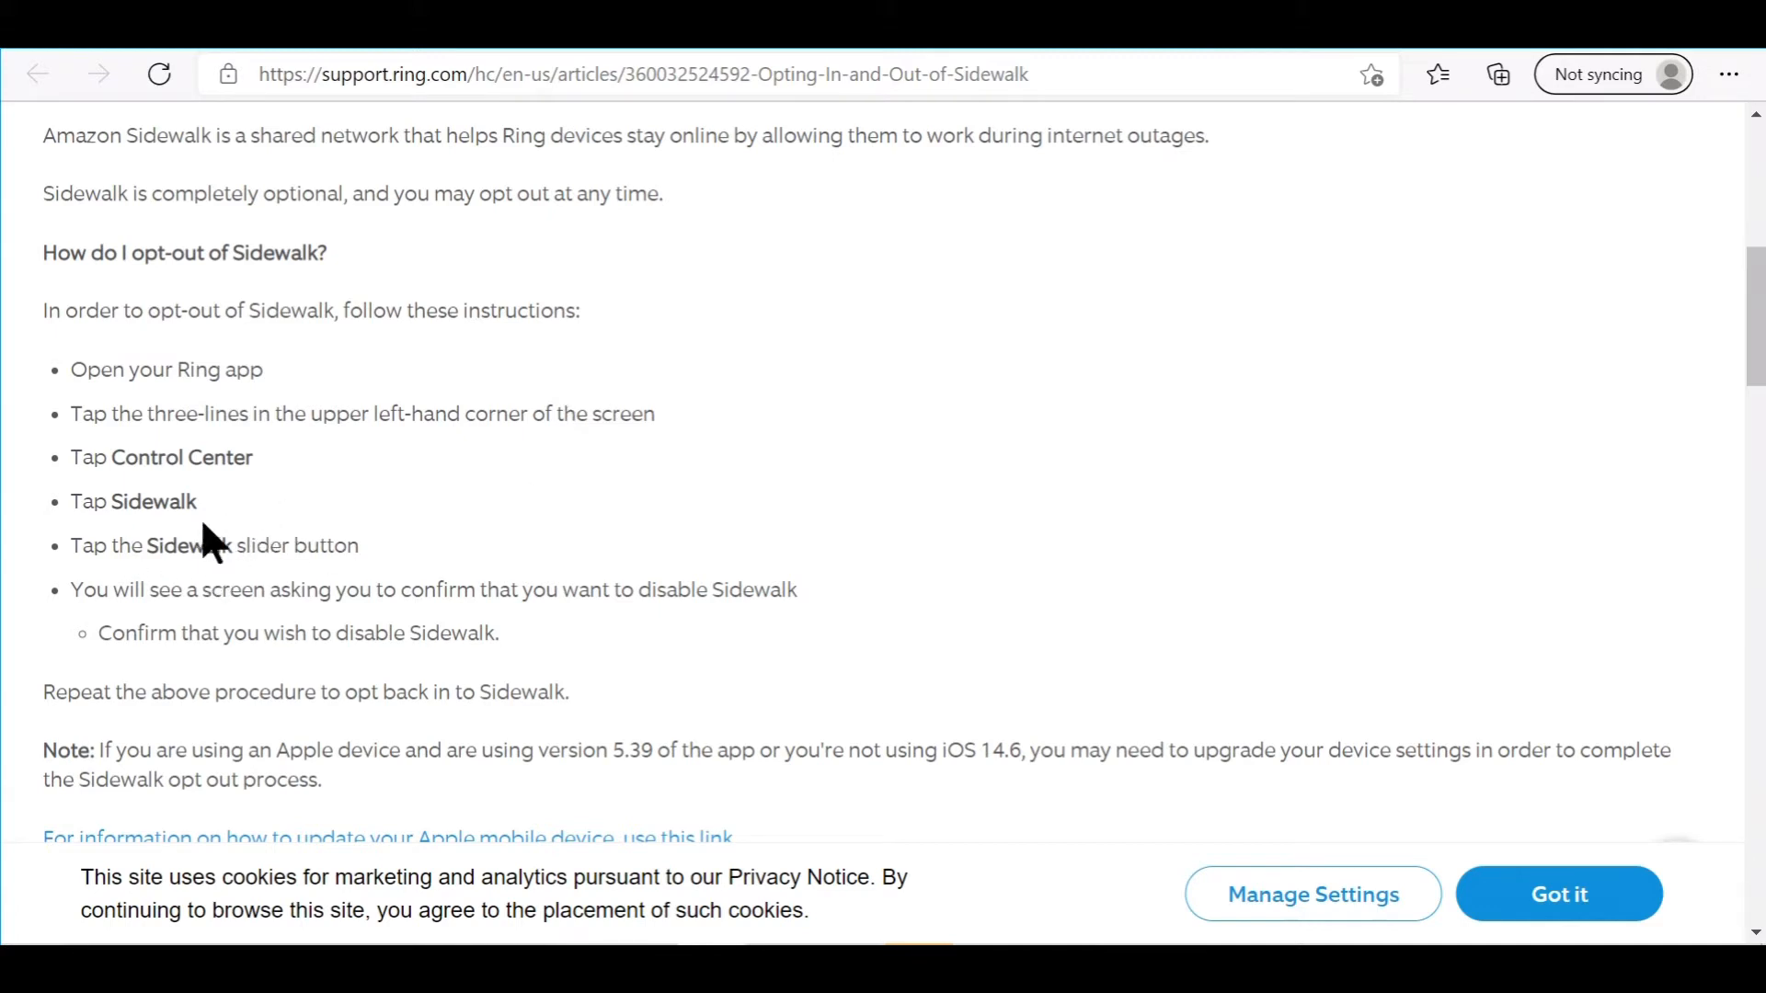
{"action": "mouse_move", "coordinate": [312, 525]}
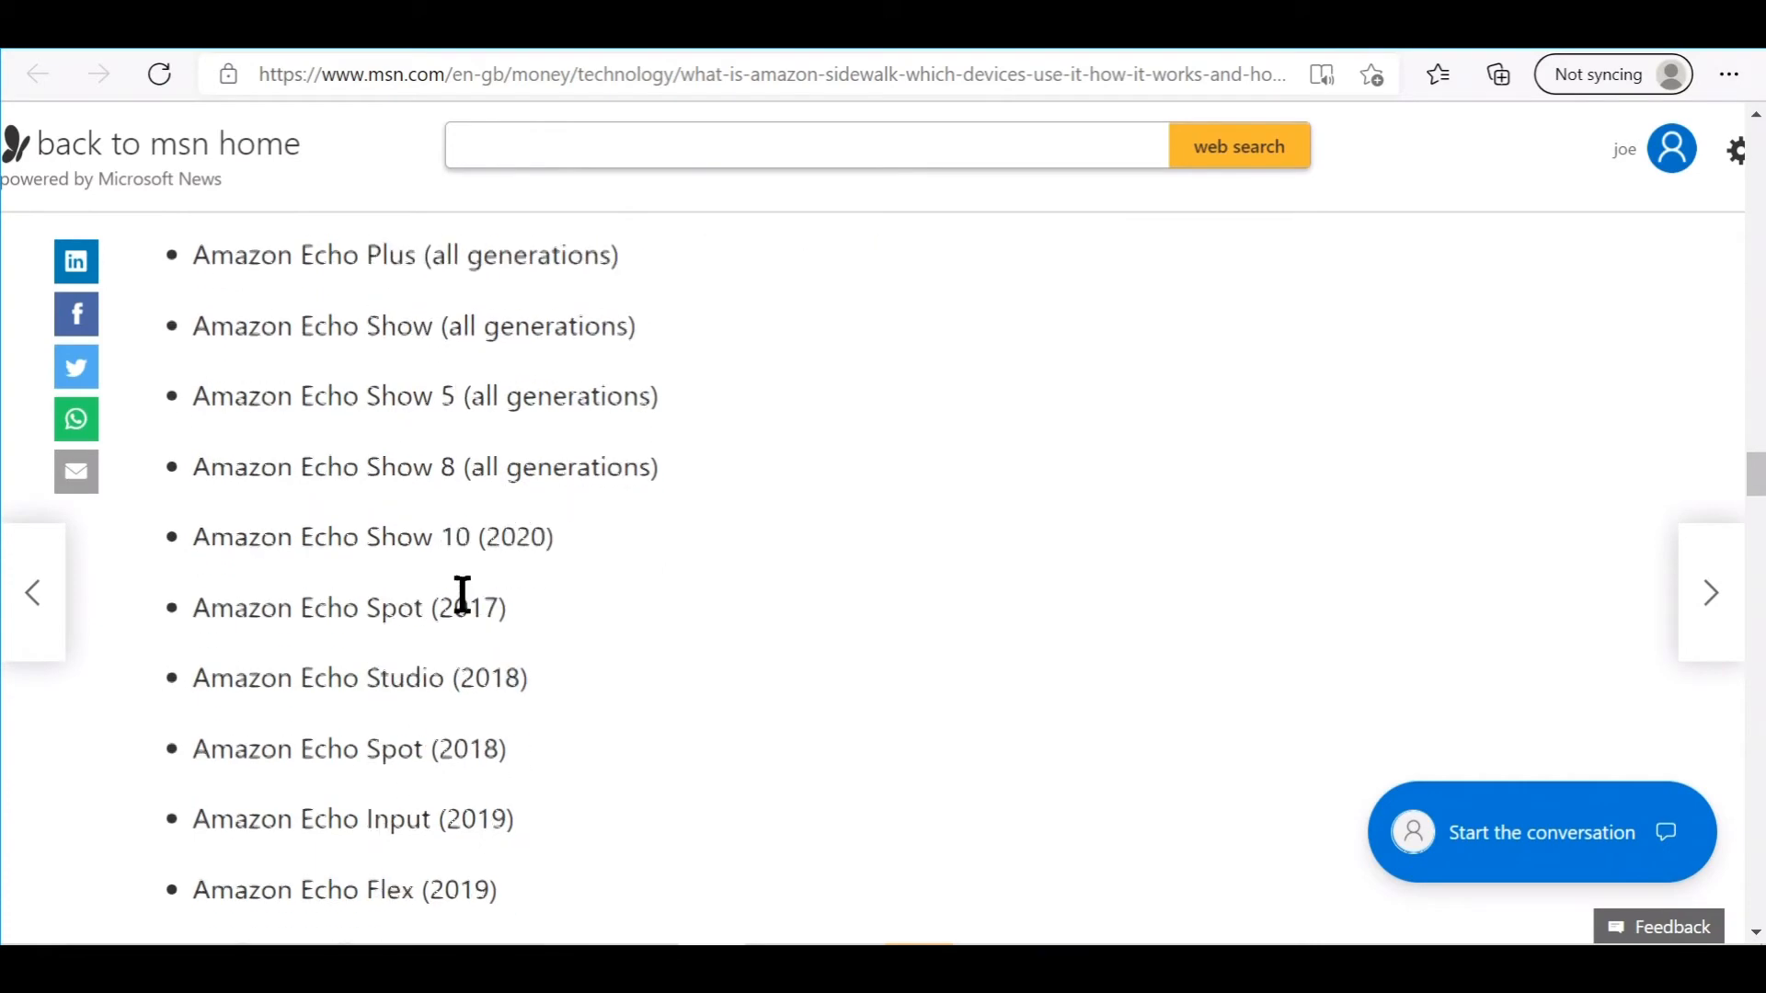
Scroll the page to continue through the device list after reviewing Ring's opt-out steps.
{"action": "scroll", "scroll_direction": "down", "scroll_amount": 3}
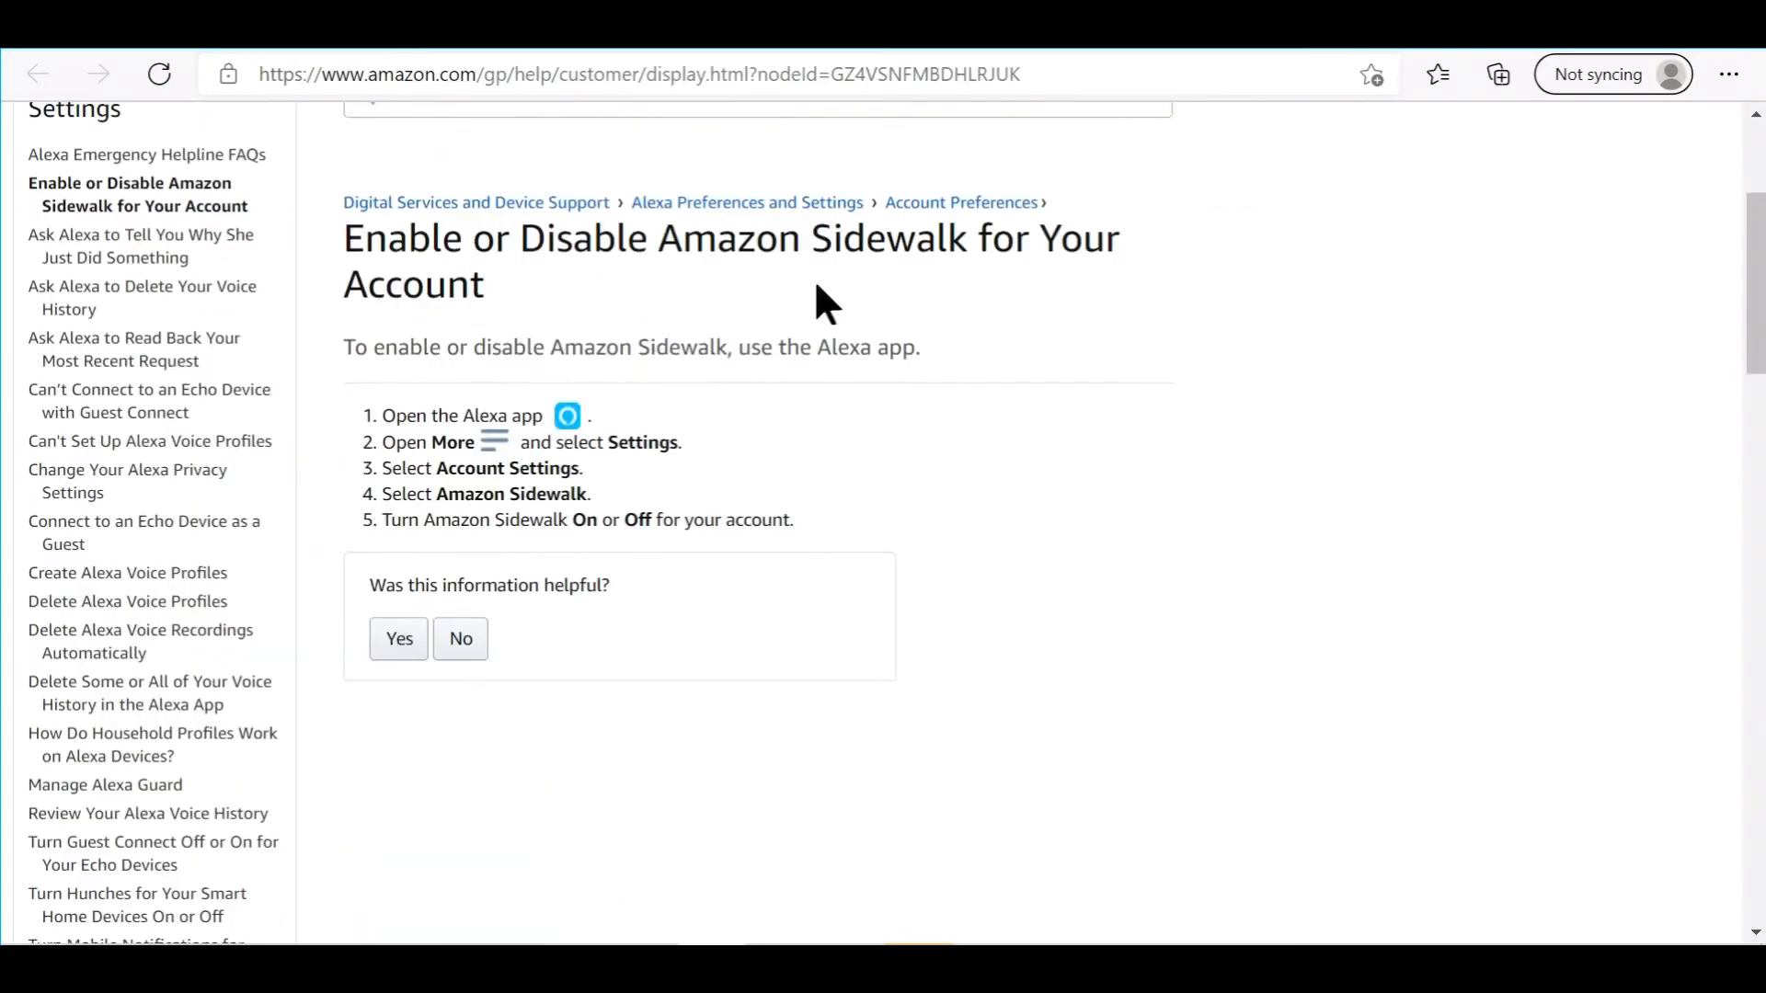
{"action": "mouse_move", "coordinate": [737, 467]}
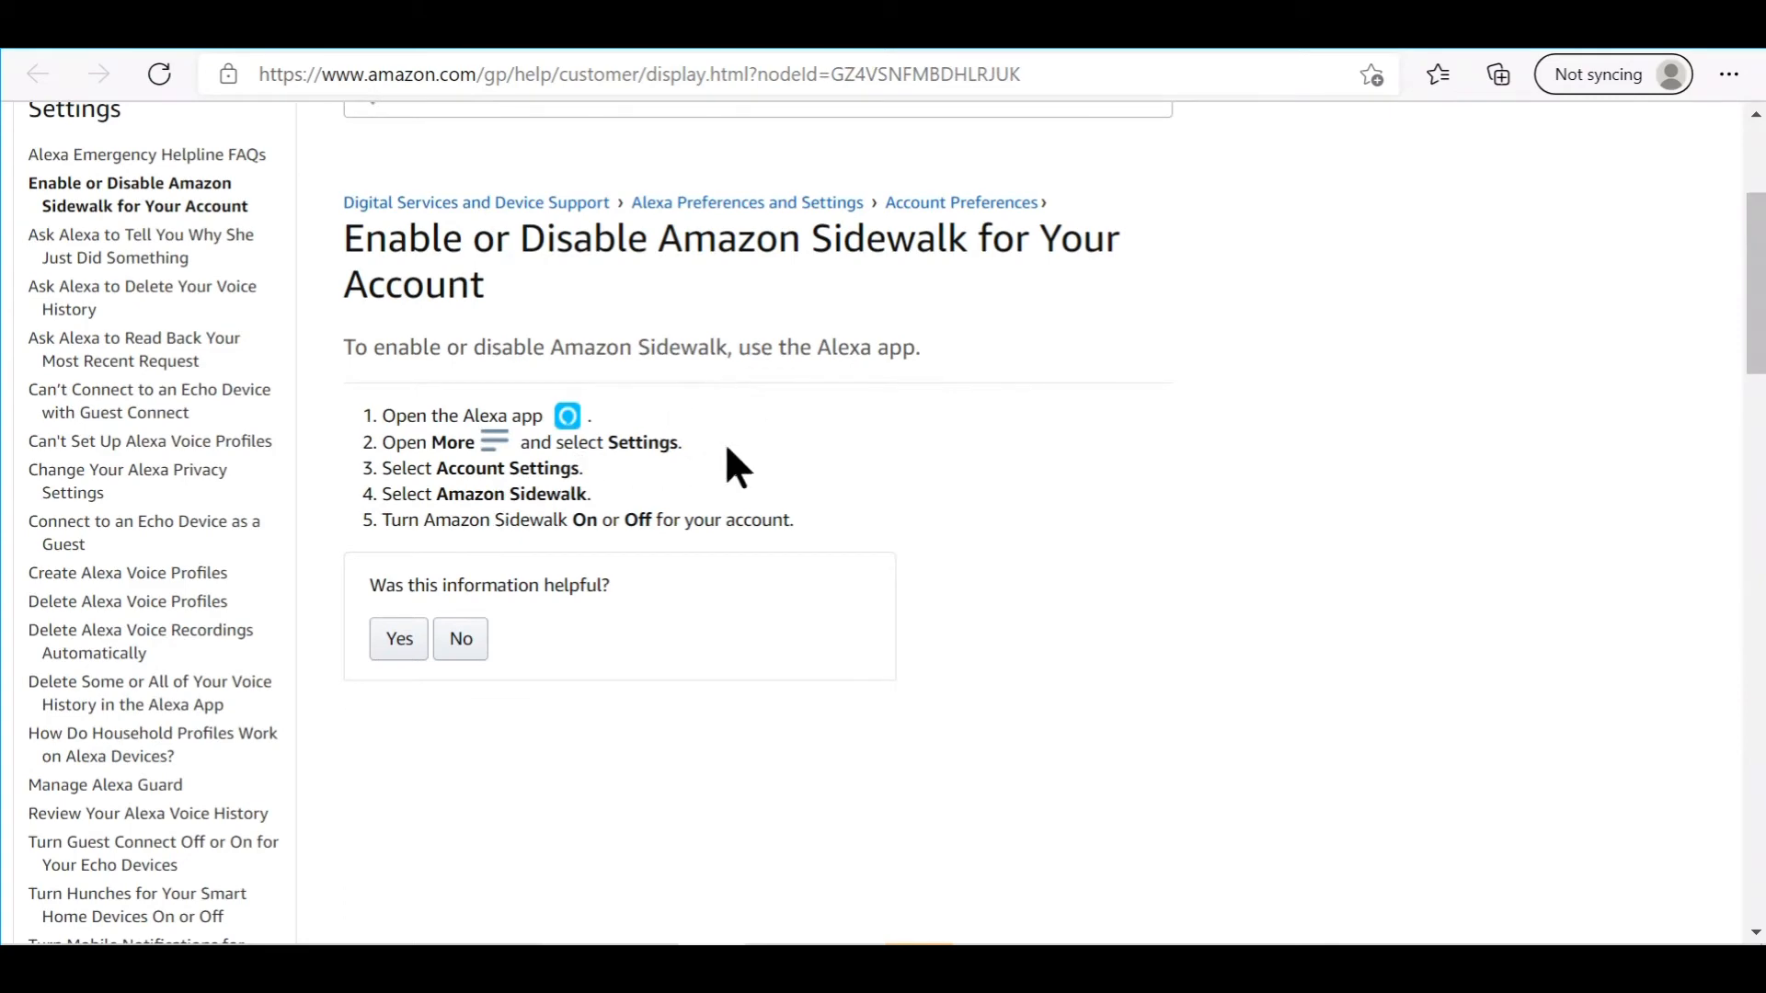
{"action": "mouse_move", "coordinate": [594, 478]}
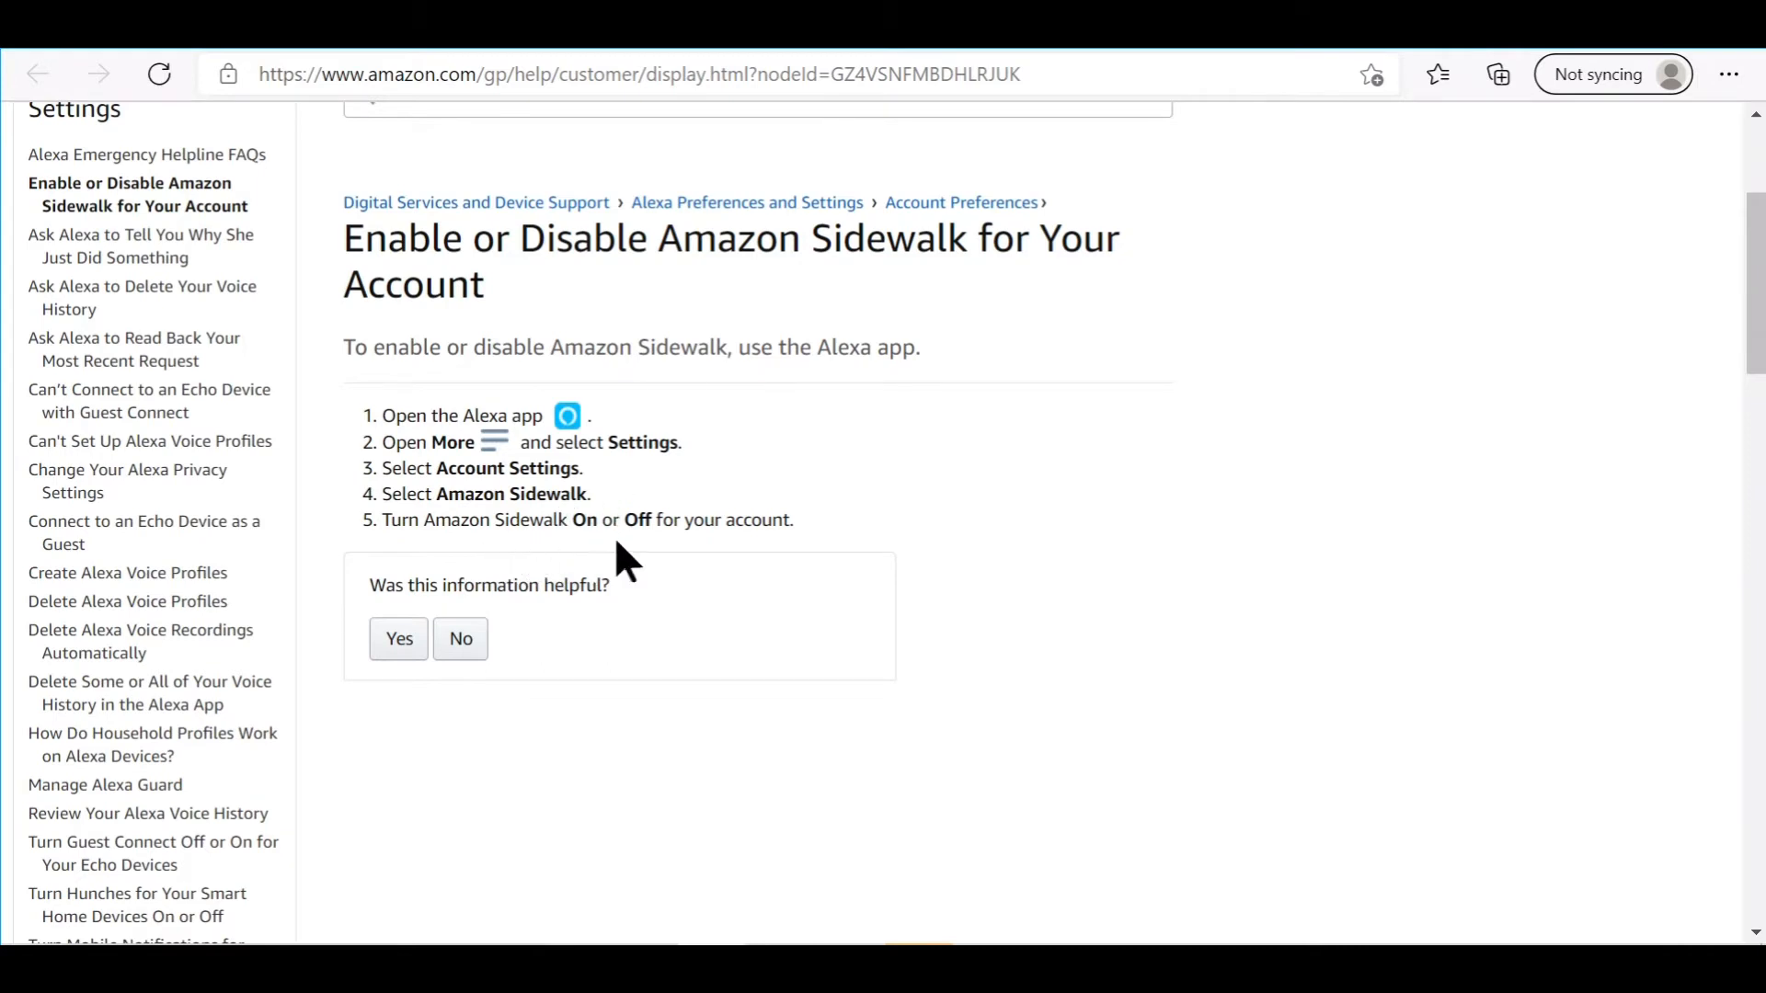
{"action": "mouse_move", "coordinate": [520, 594]}
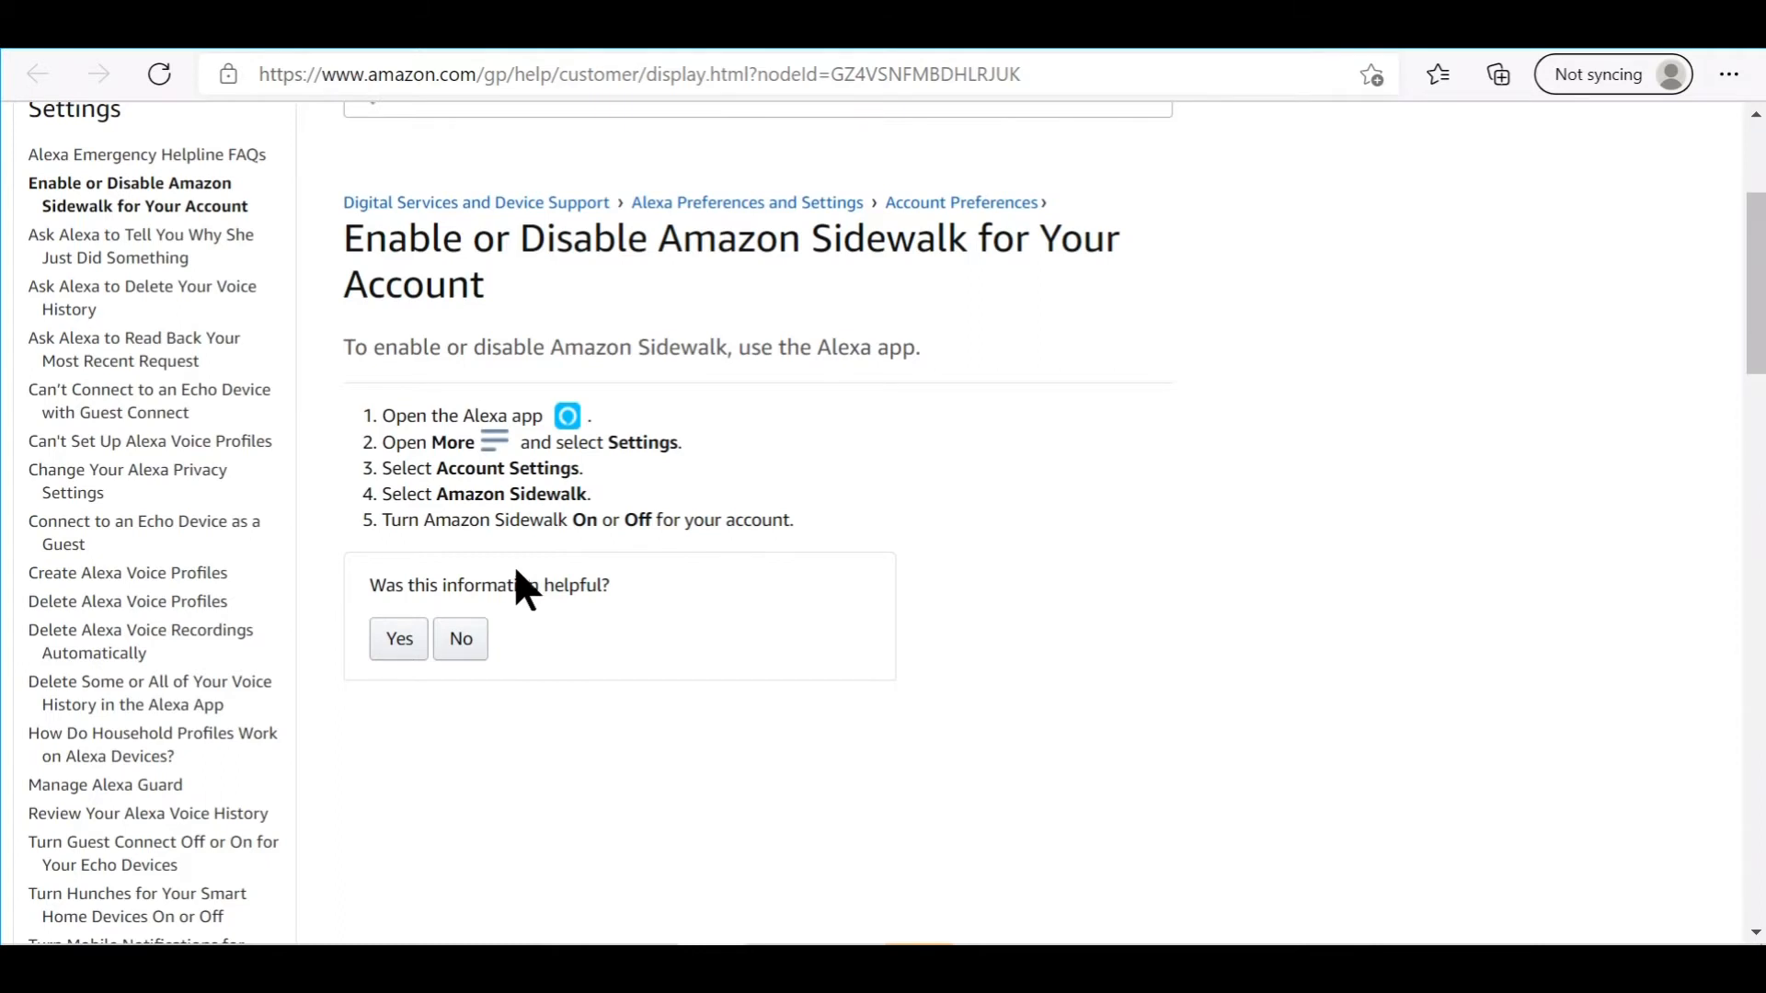
{"action": "mouse_move", "coordinate": [609, 551]}
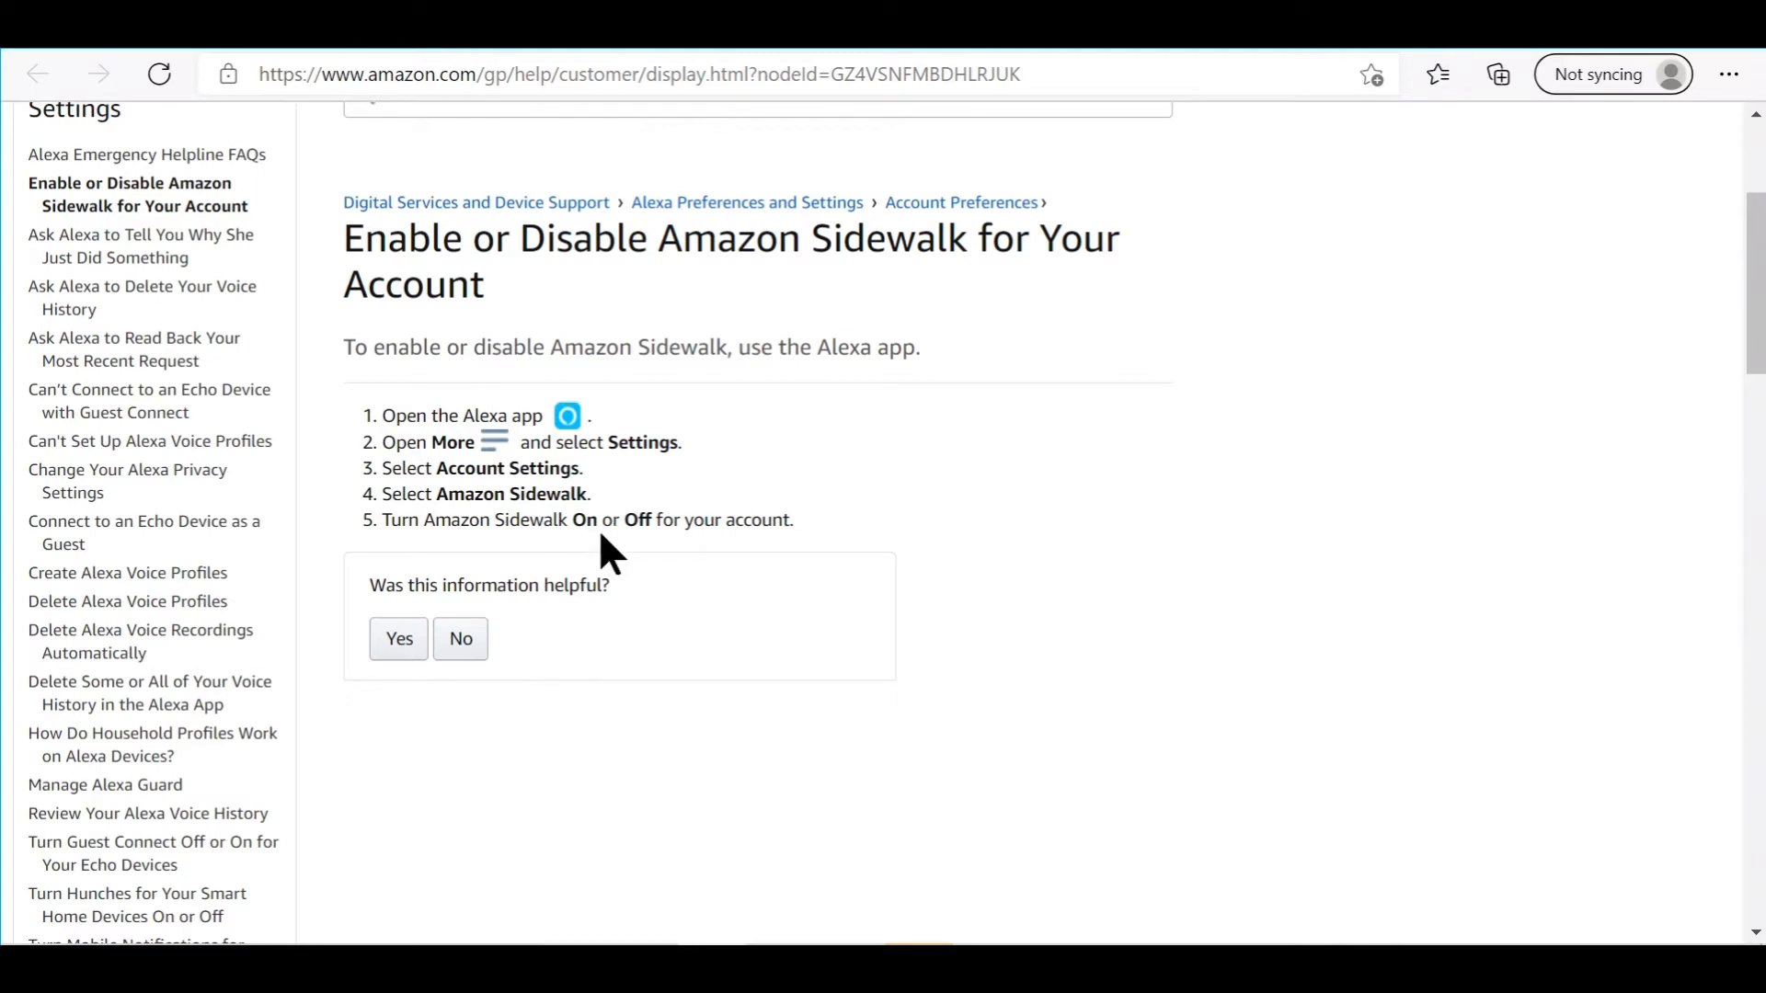
{"action": "mouse_move", "coordinate": [605, 568]}
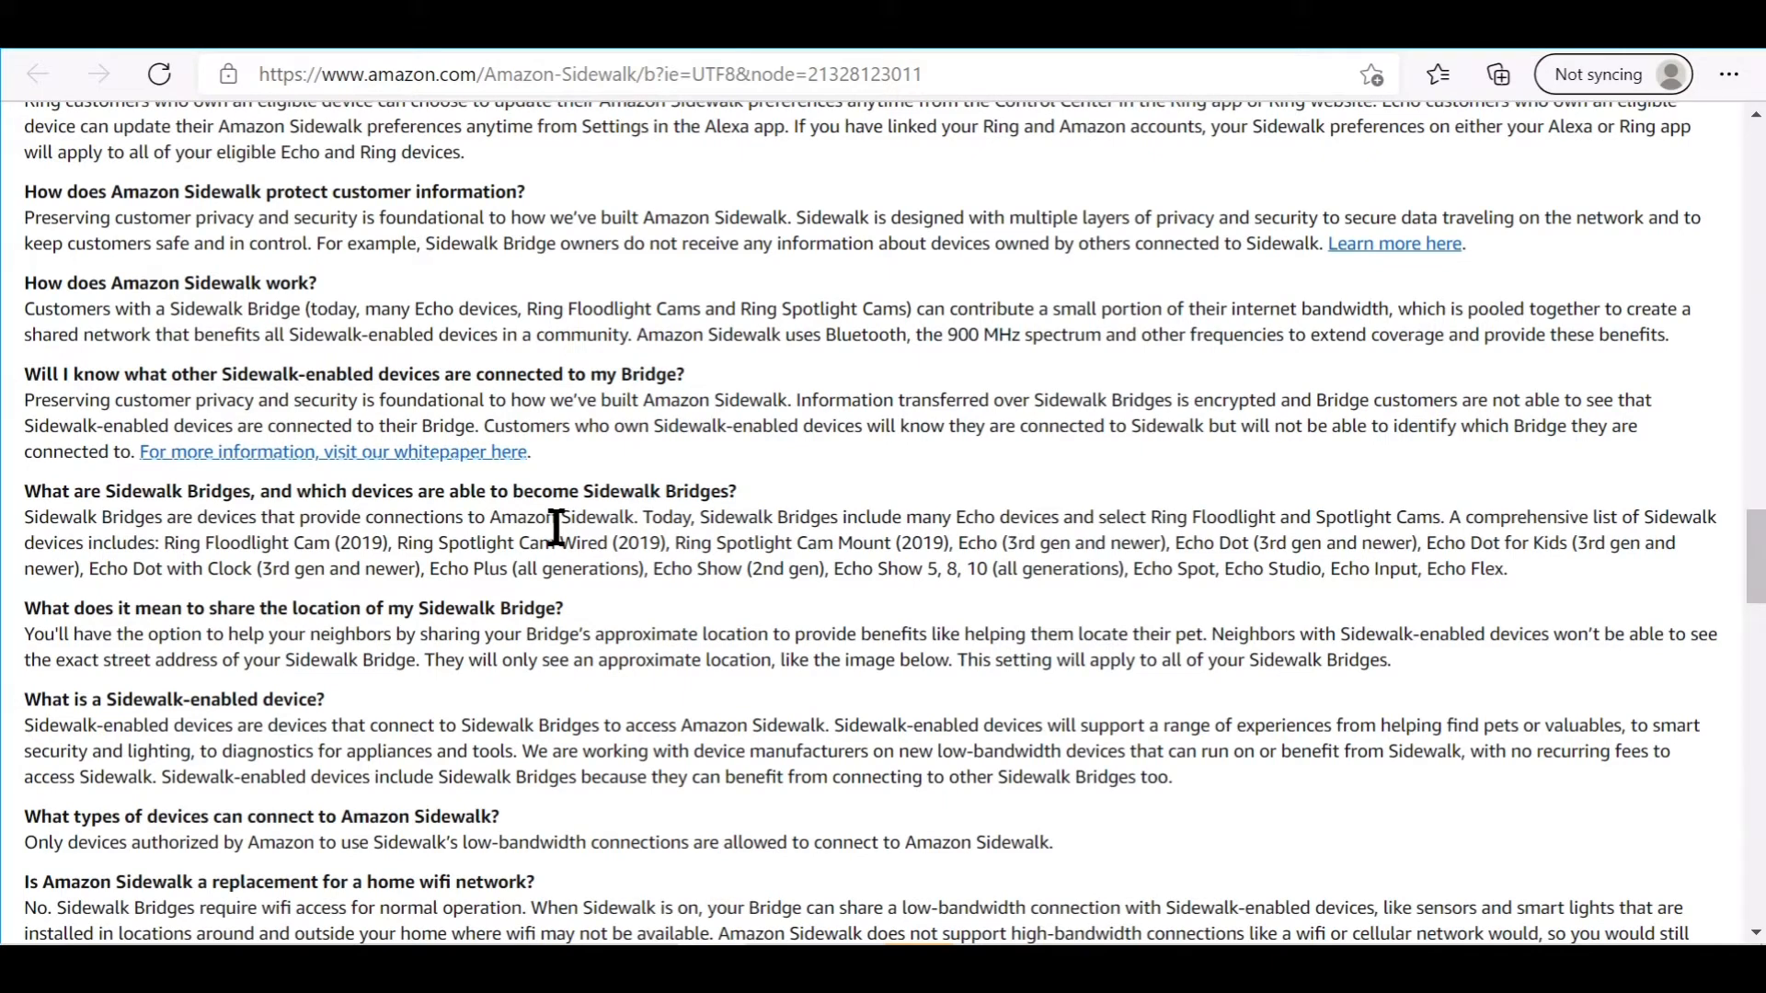
{"action": "mouse_move", "coordinate": [103, 449]}
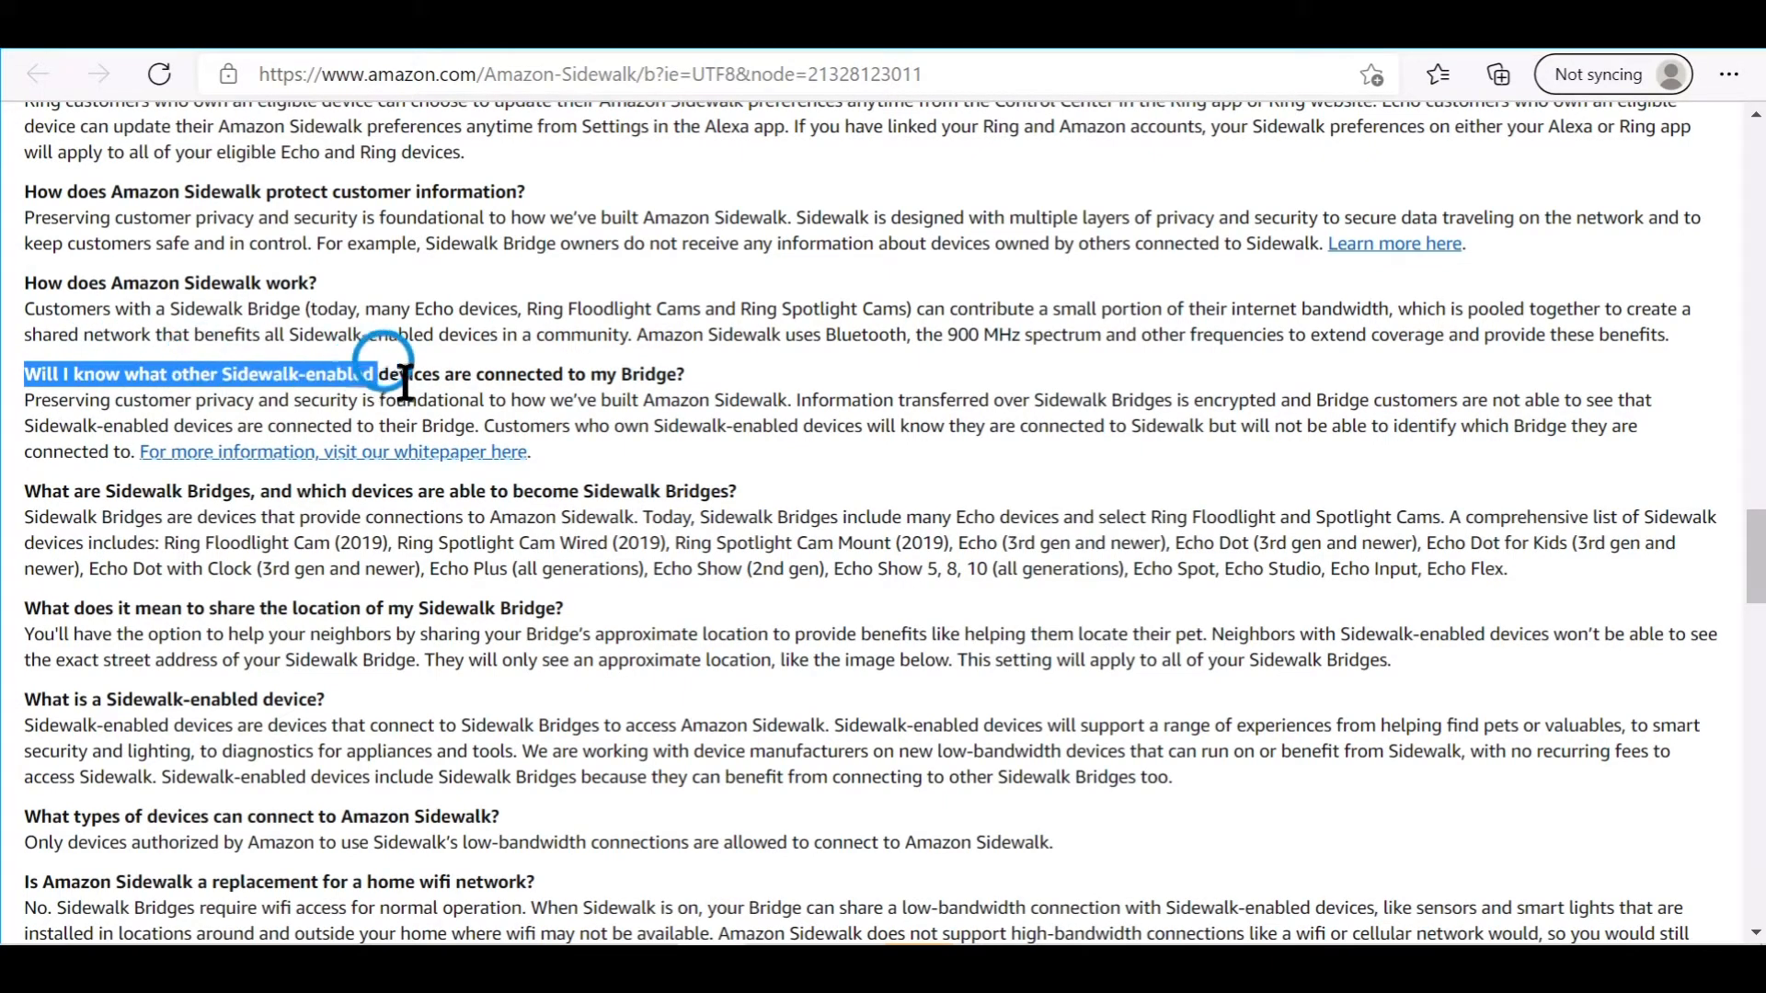
Highlight the FAQ question about whether Bridge owners can see connected Sidewalk devices.
{"action": "left_click_drag", "start_coordinate": [405, 374], "coordinate": [638, 399]}
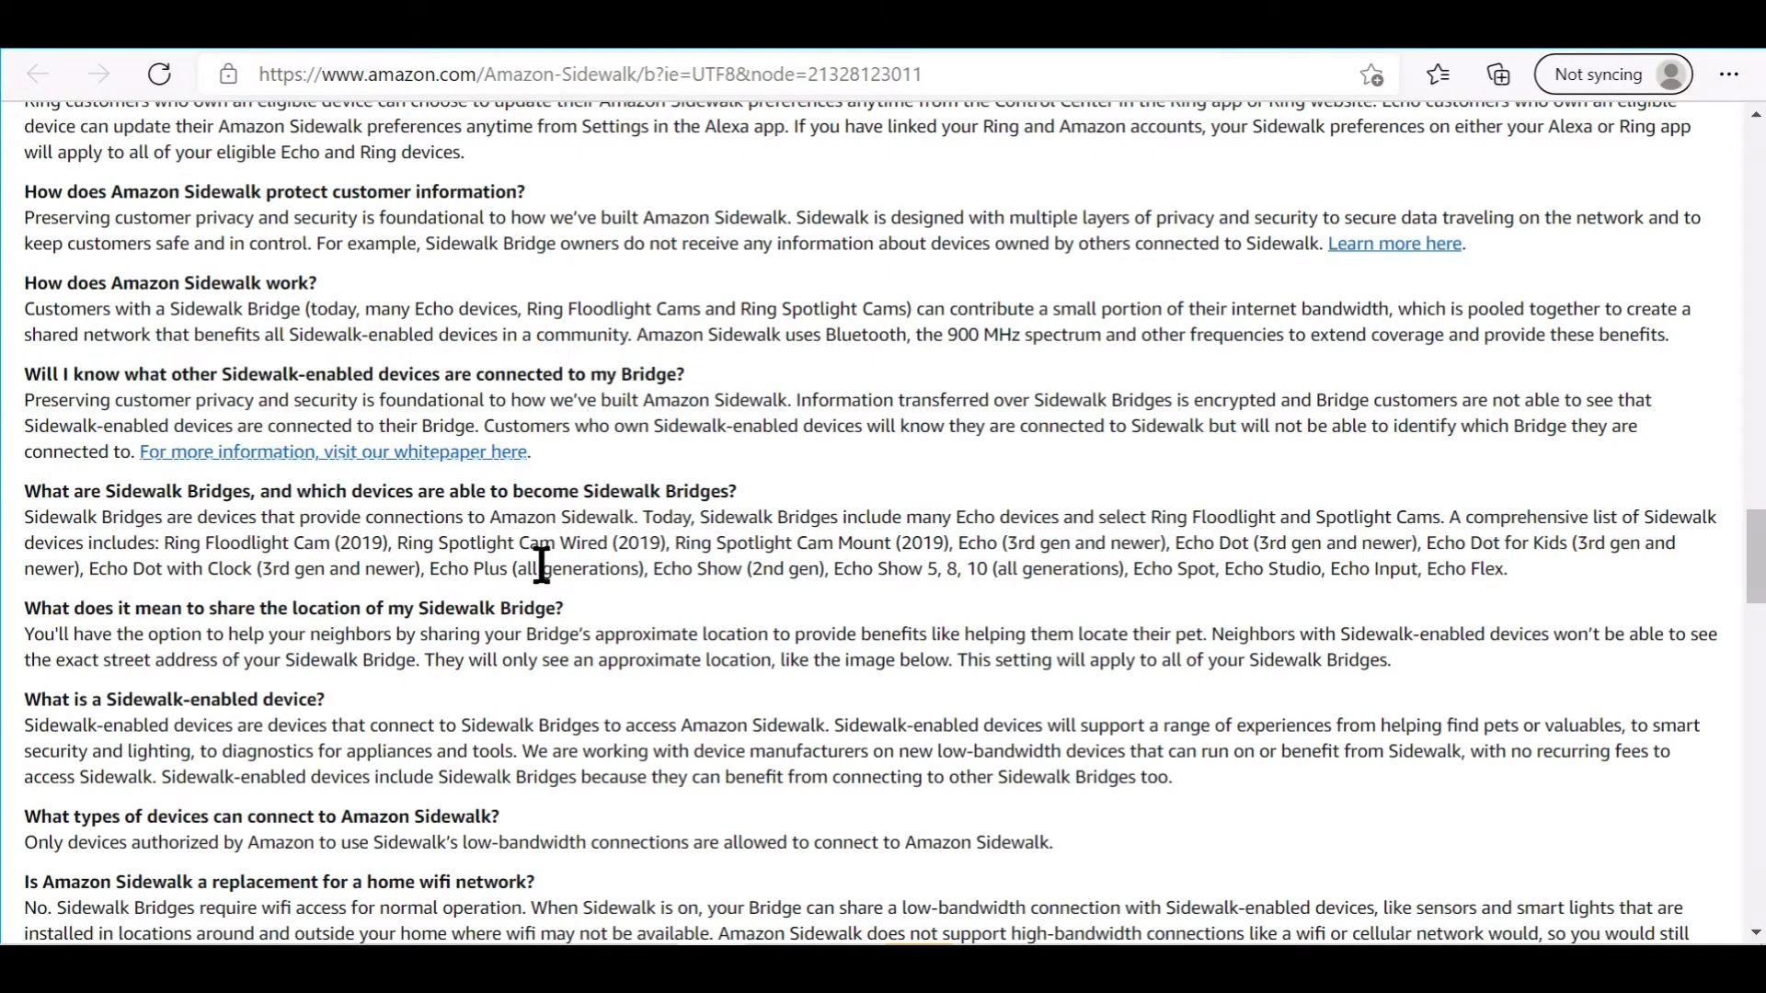
{"action": "mouse_move", "coordinate": [344, 495]}
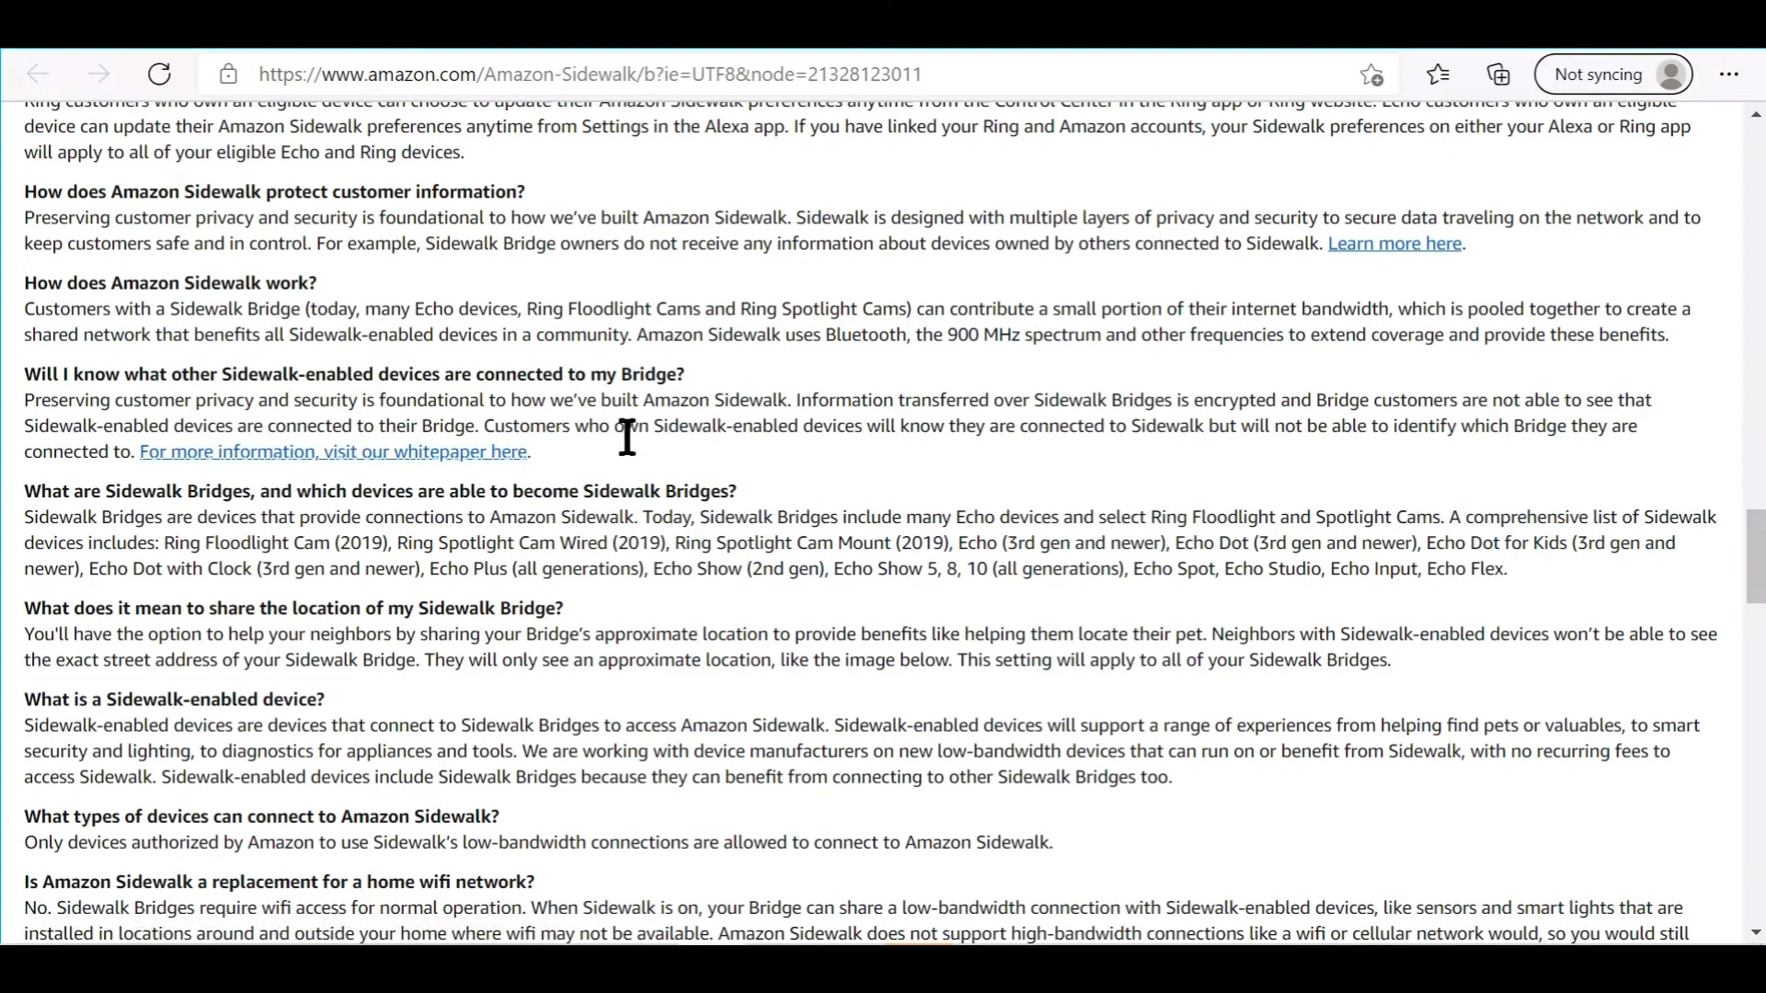
{"action": "mouse_move", "coordinate": [684, 484]}
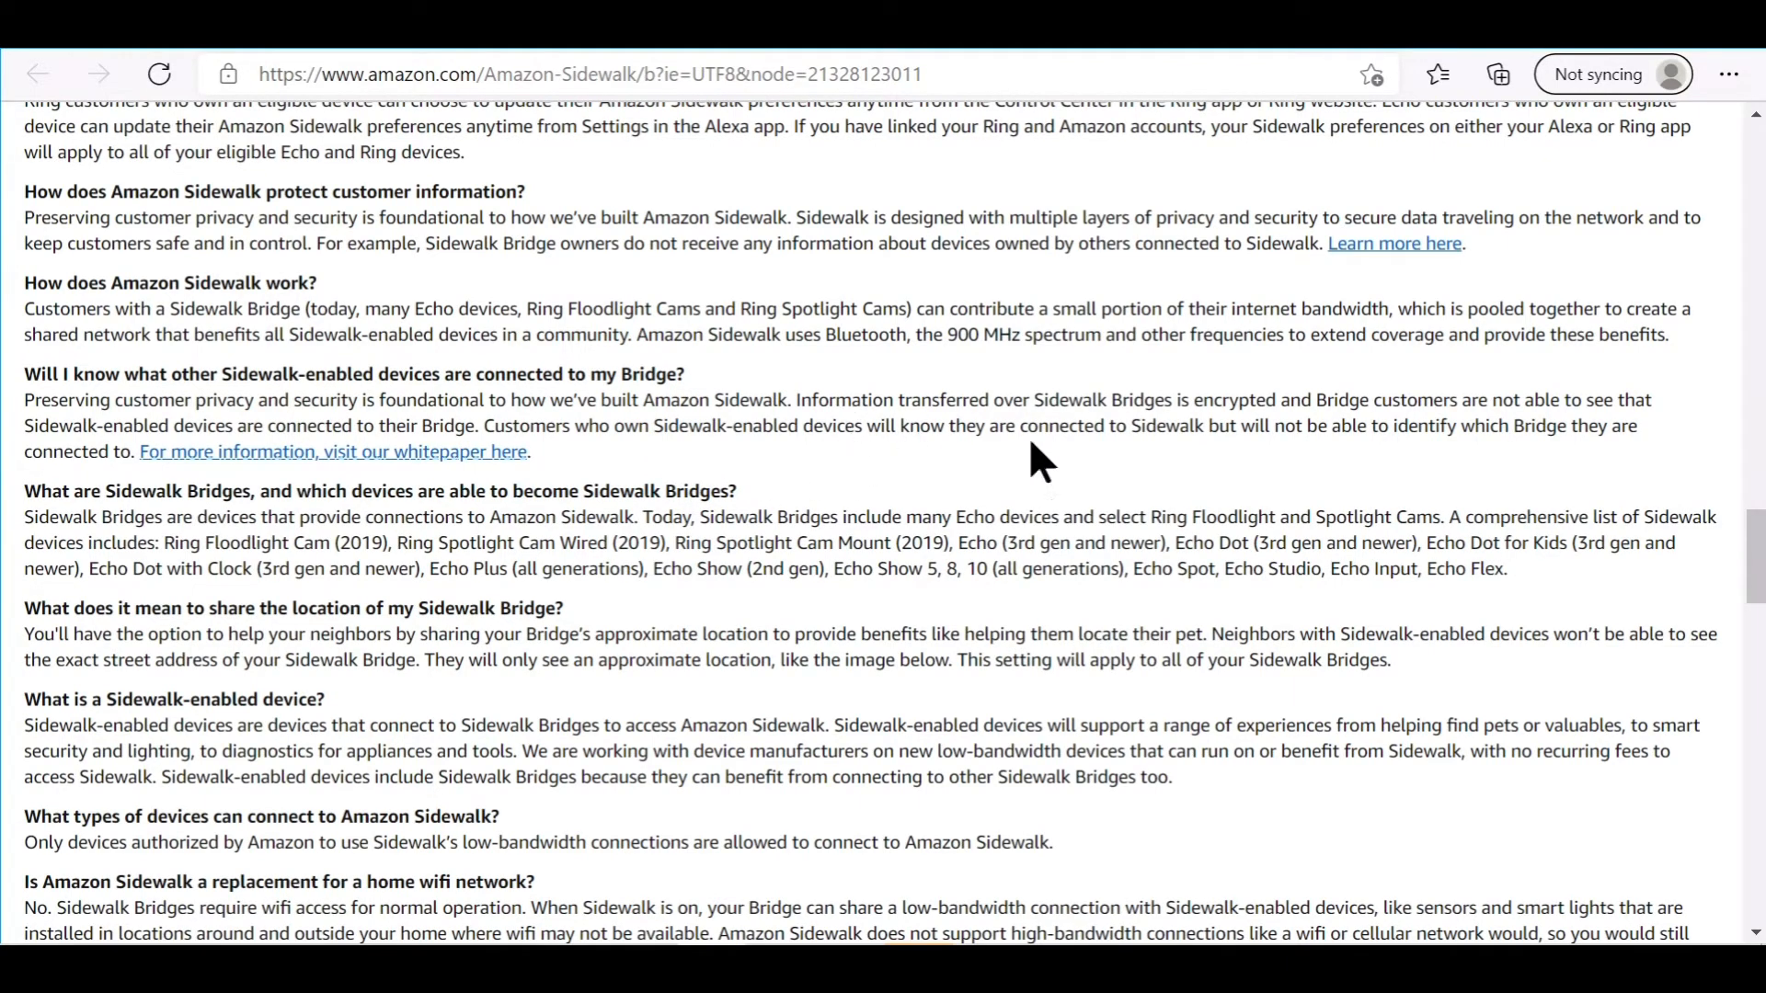
{"action": "mouse_move", "coordinate": [1438, 514]}
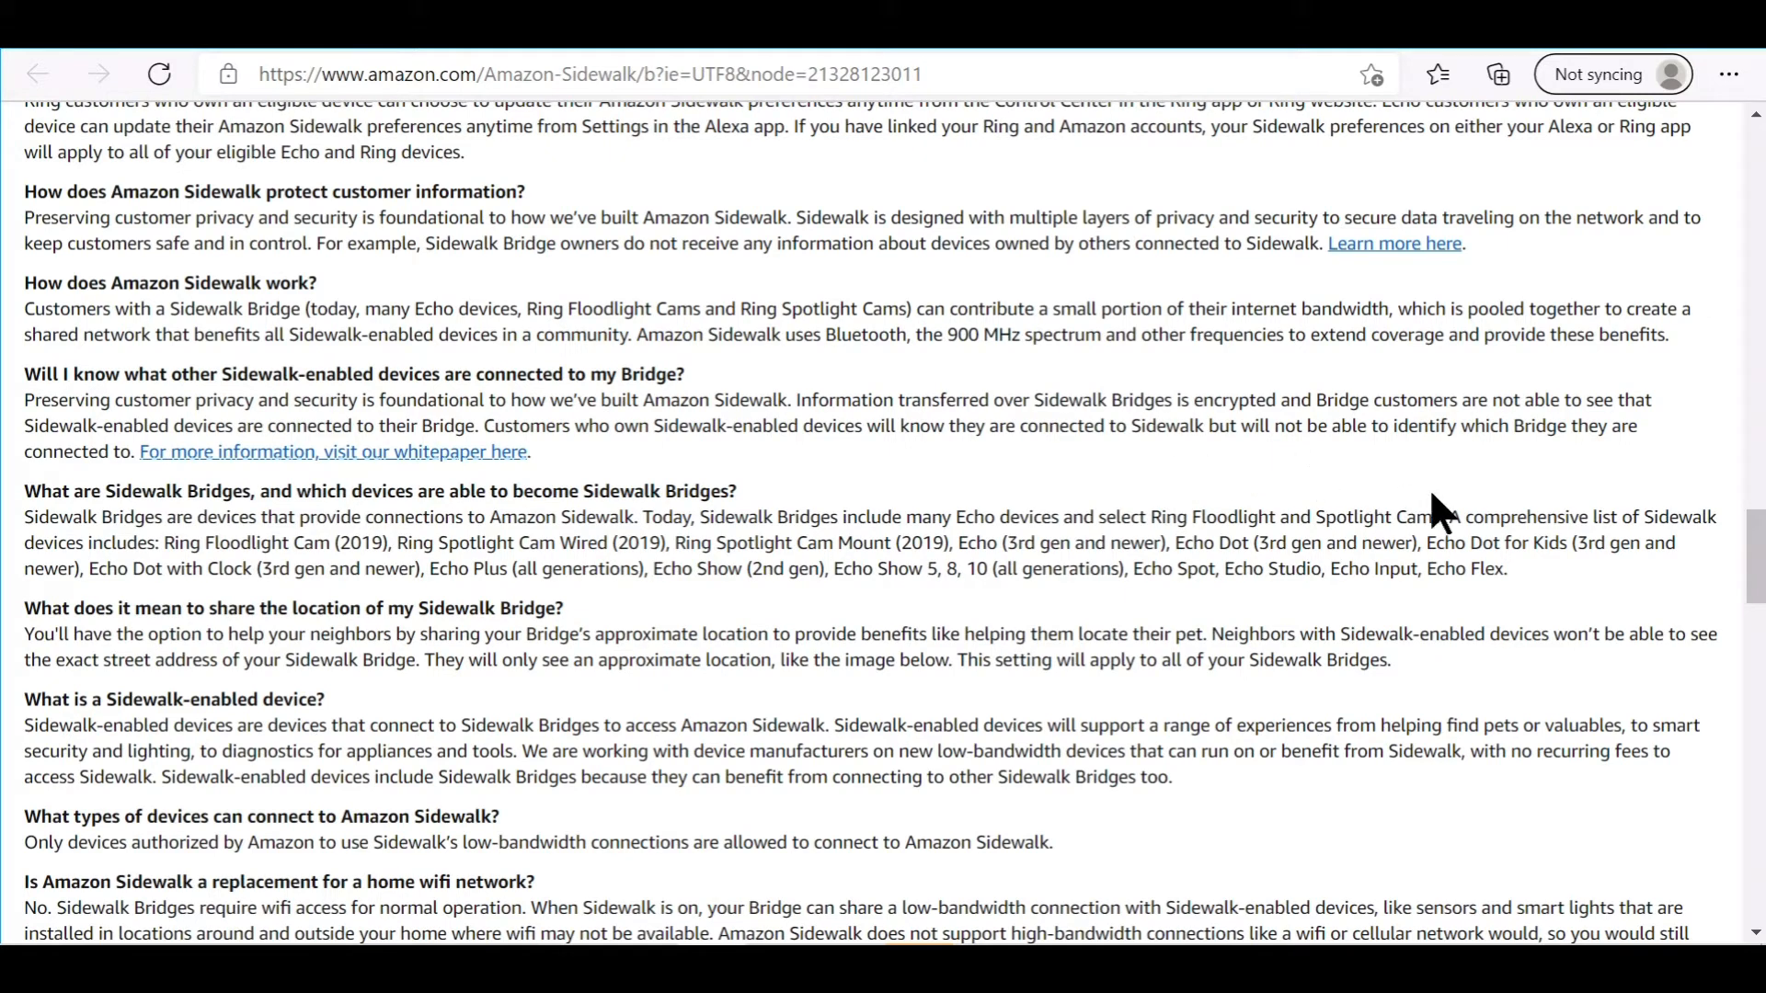
{"action": "mouse_move", "coordinate": [1480, 484]}
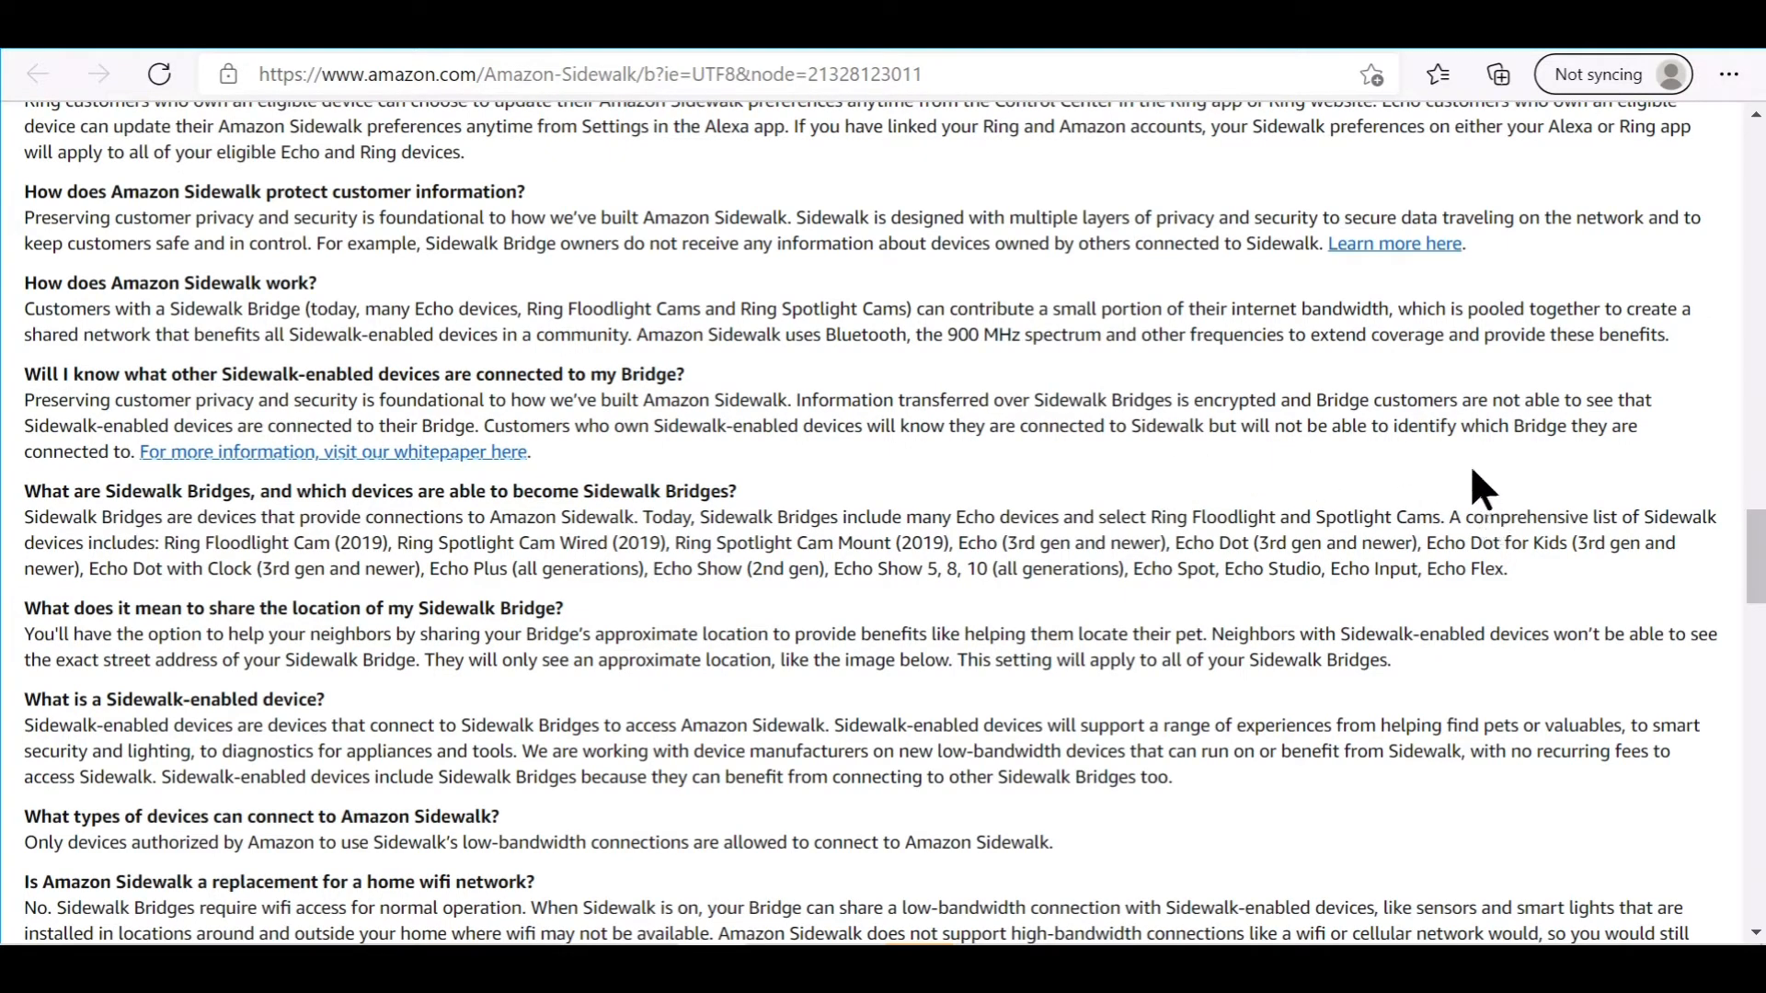
{"action": "mouse_move", "coordinate": [1183, 550]}
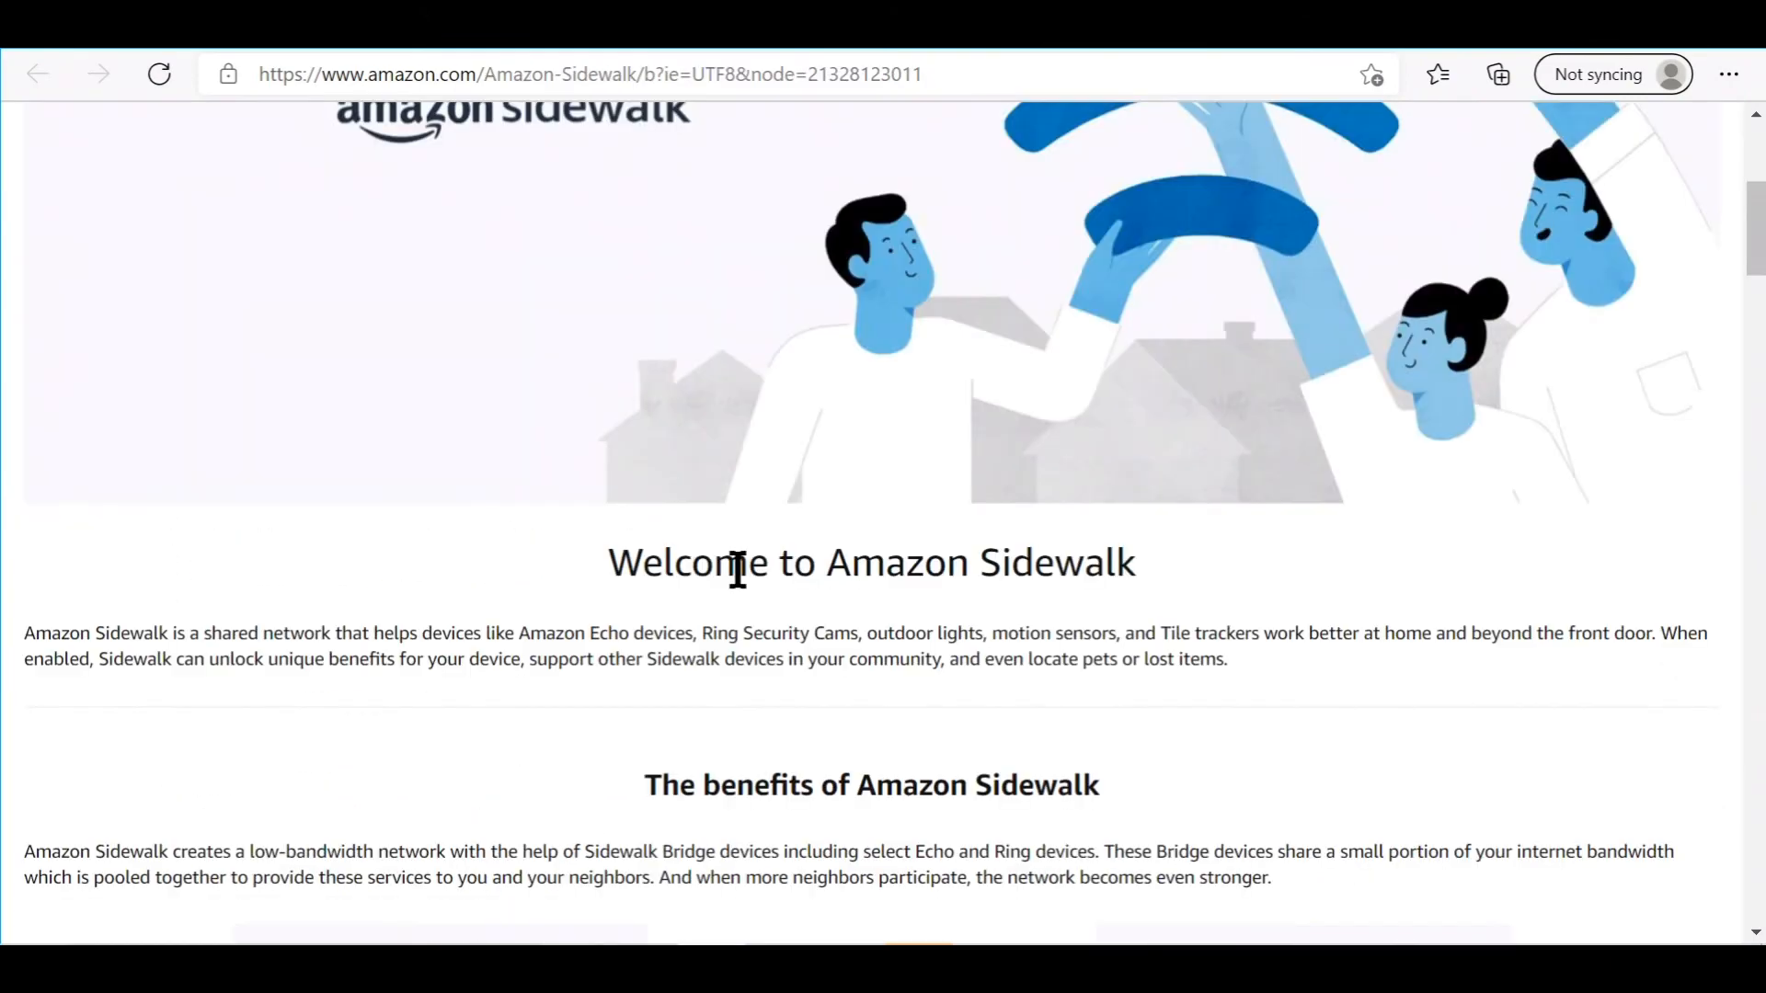
{"action": "scroll", "scroll_direction": "up", "scroll_amount": 3}
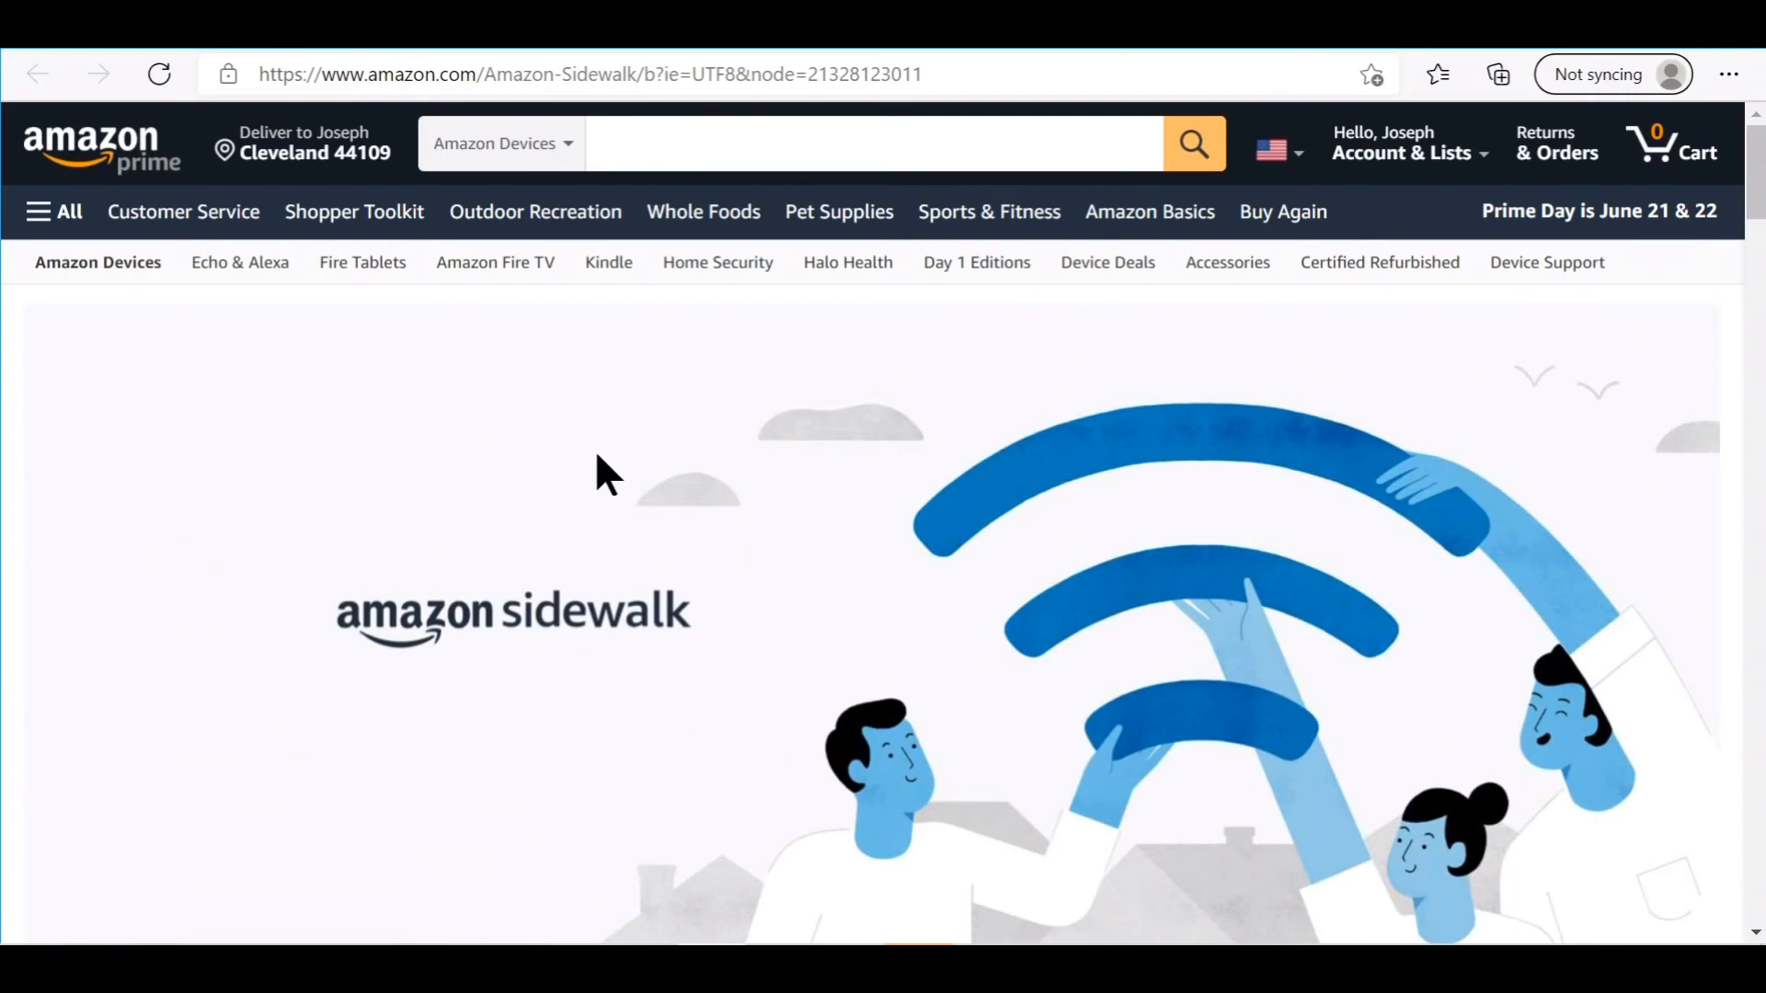
{"action": "scroll", "scroll_direction": "down", "scroll_amount": 3}
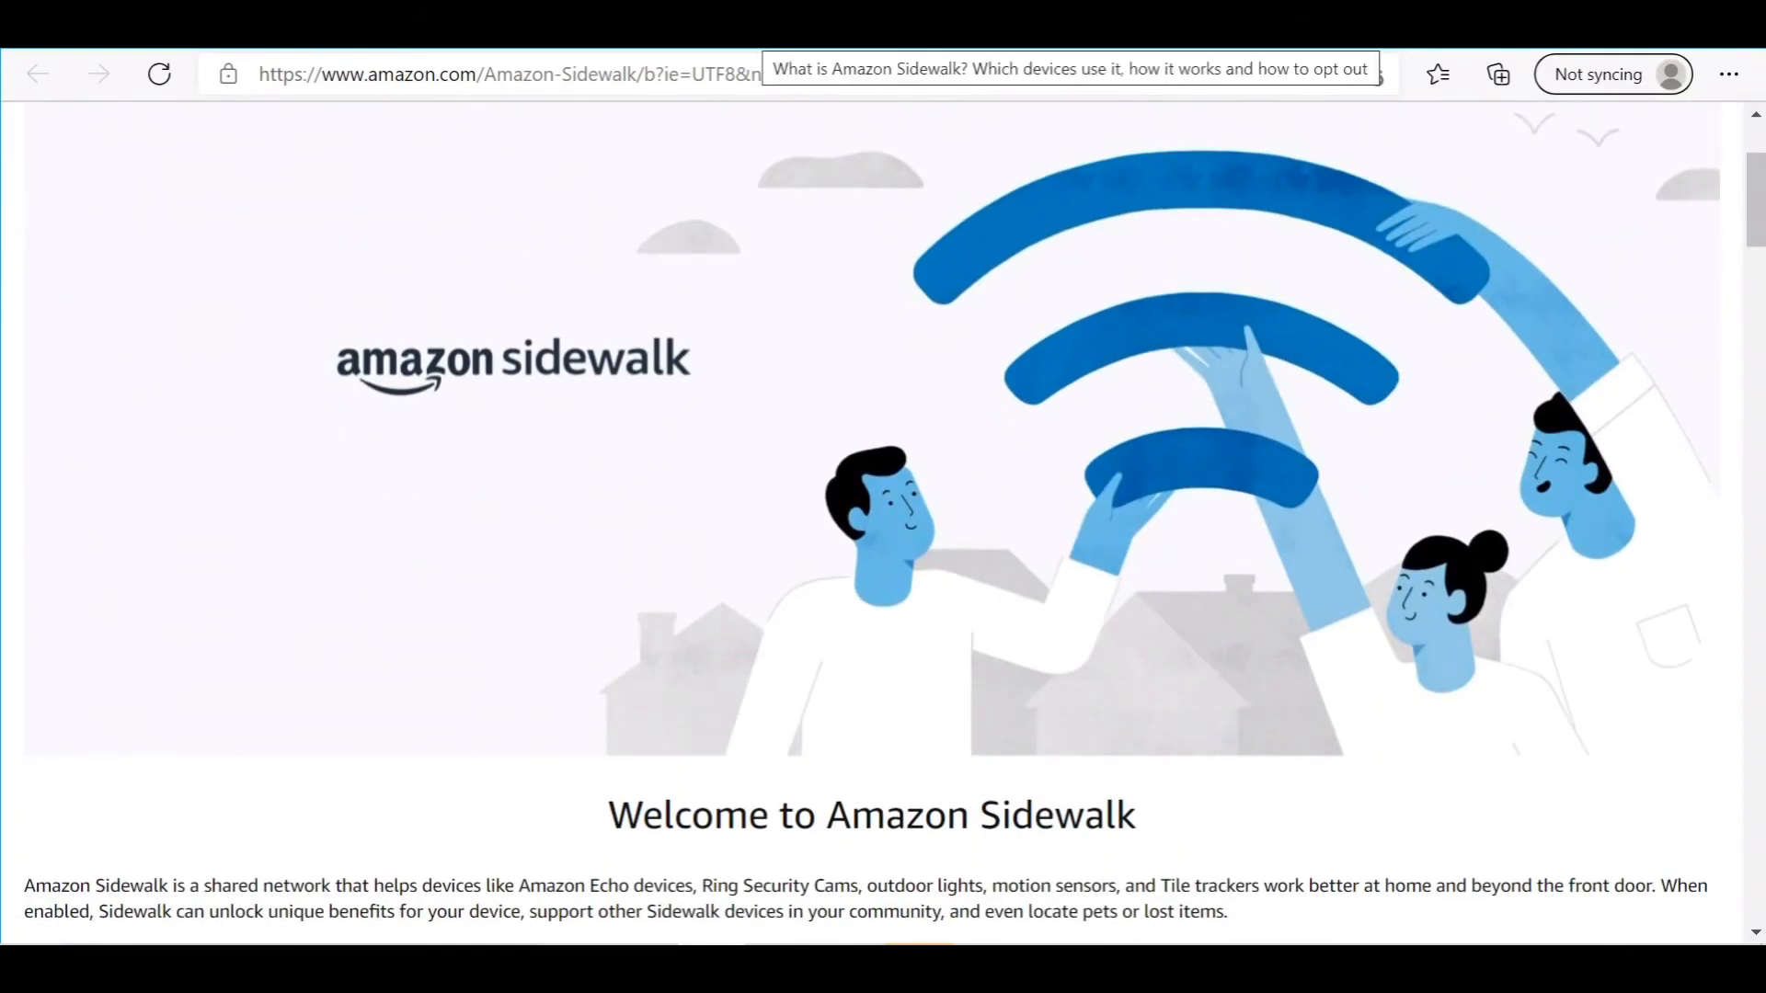
{"action": "scroll", "scroll_direction": "down", "scroll_amount": 3}
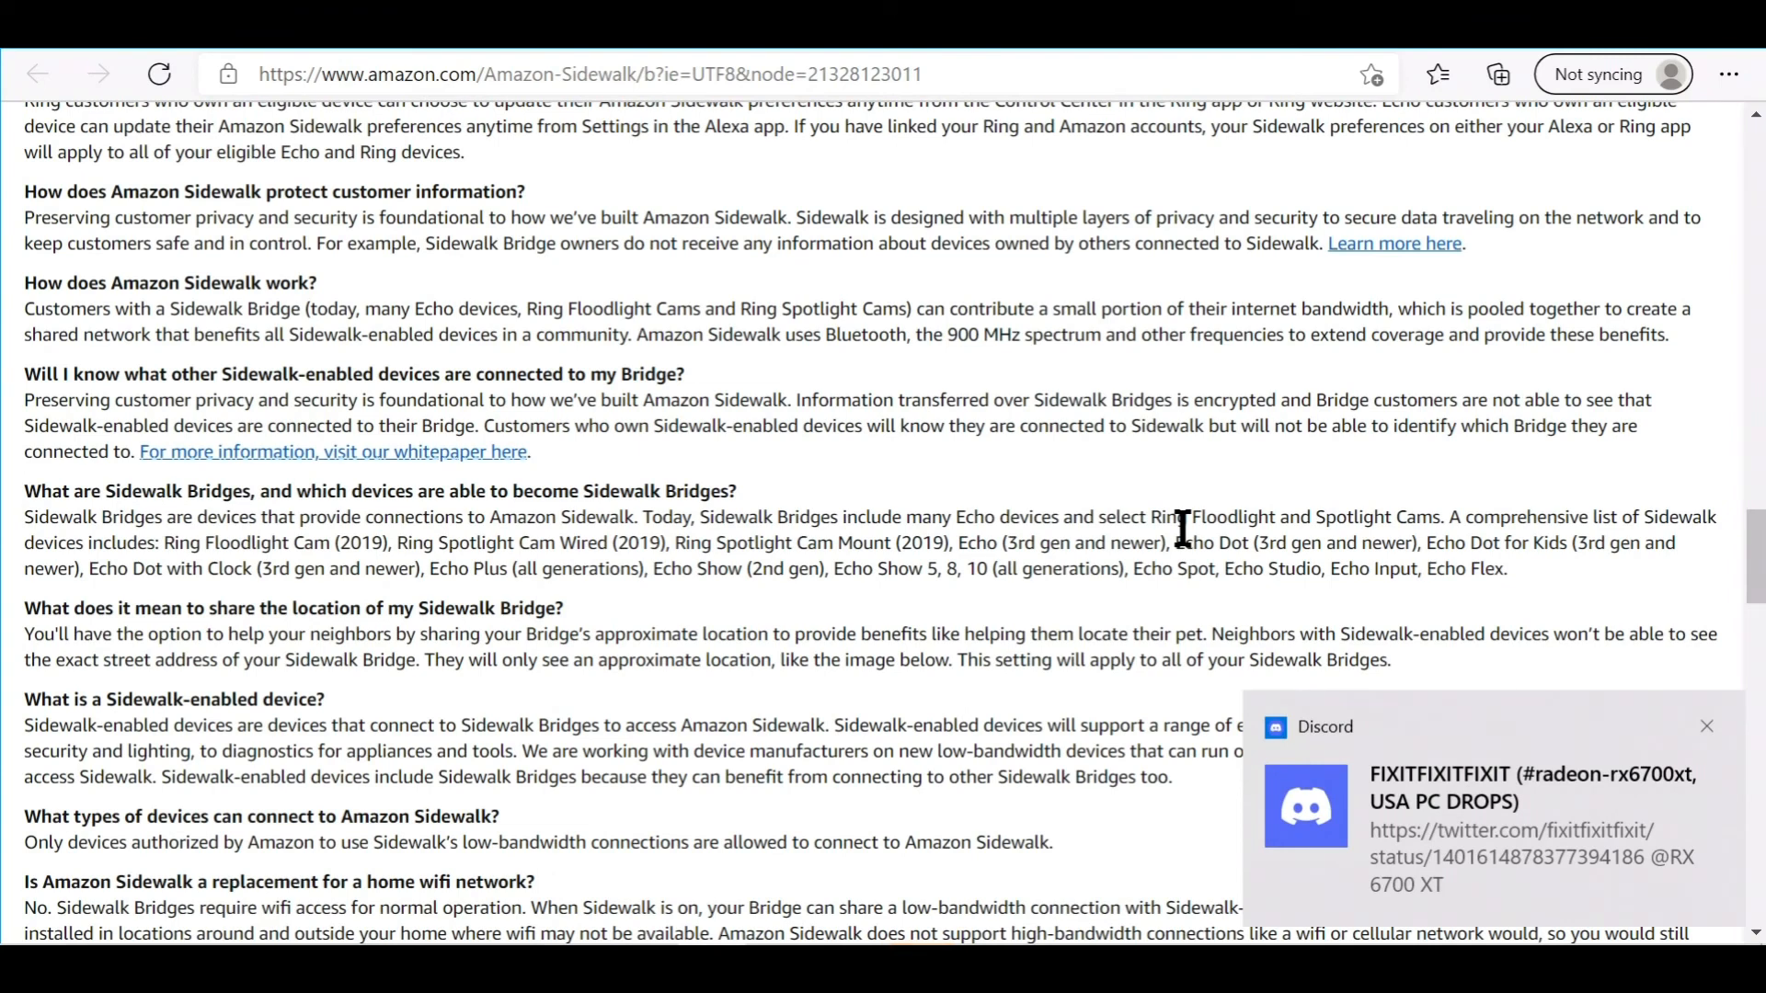
{"action": "left_click", "coordinate": [1707, 726]}
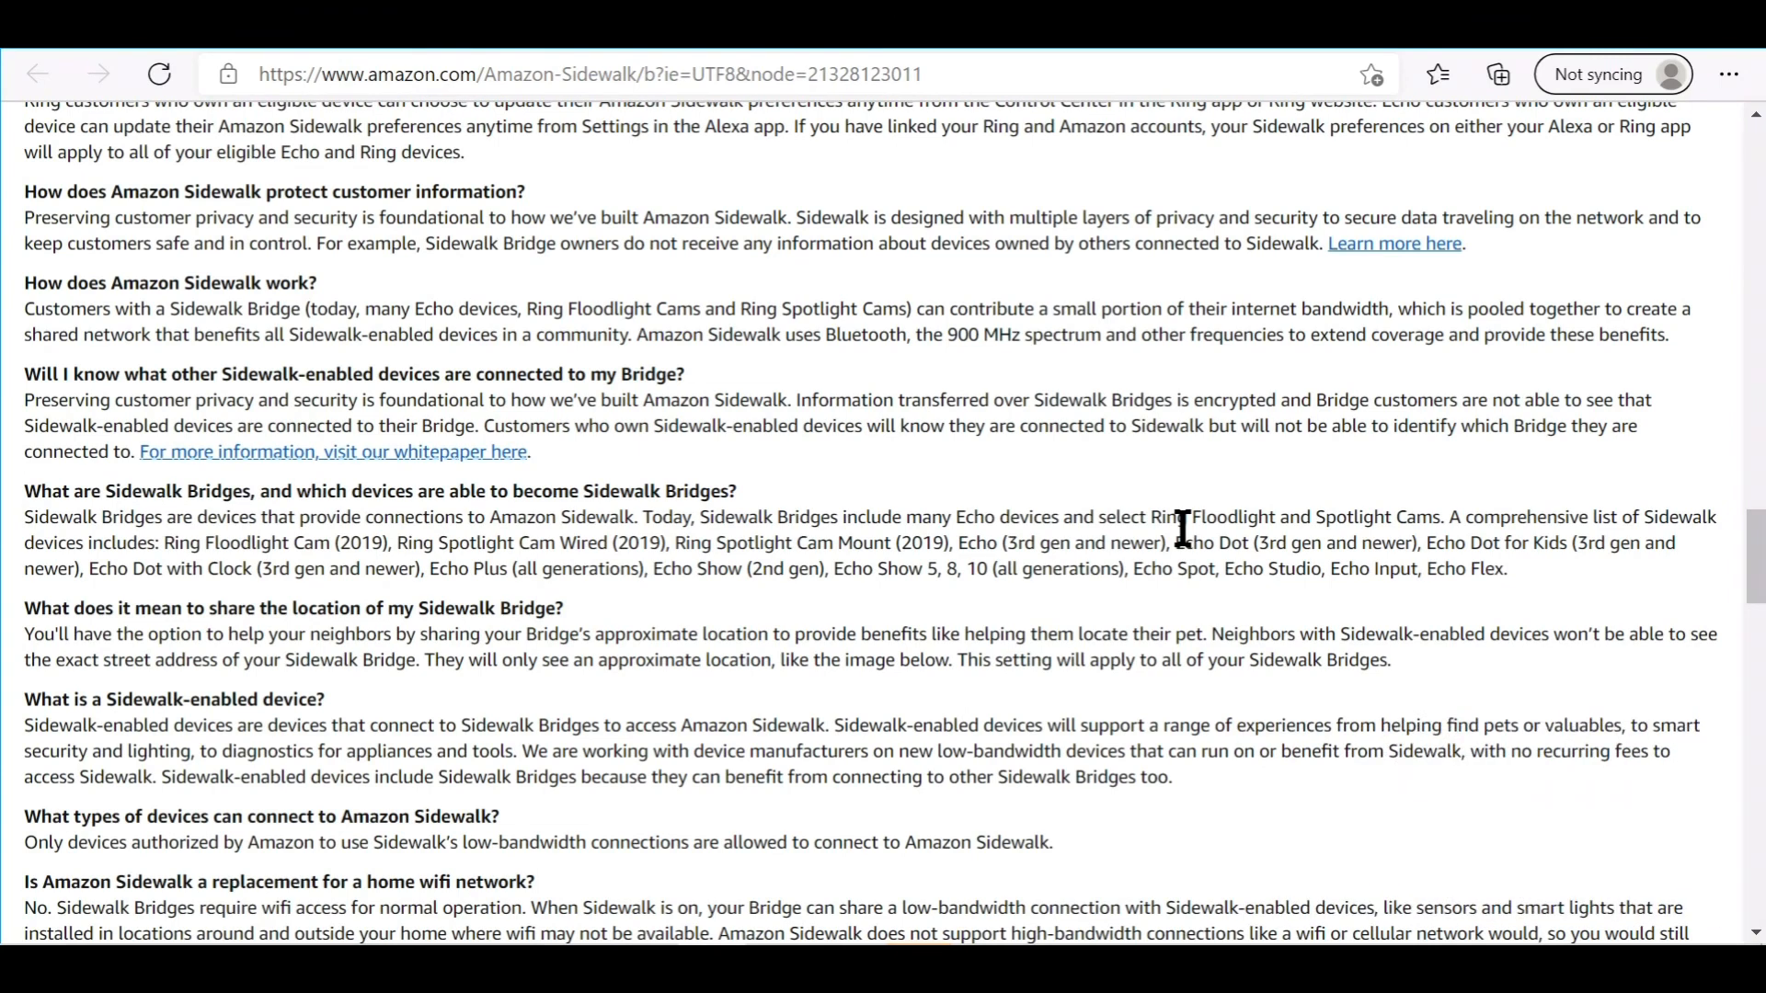